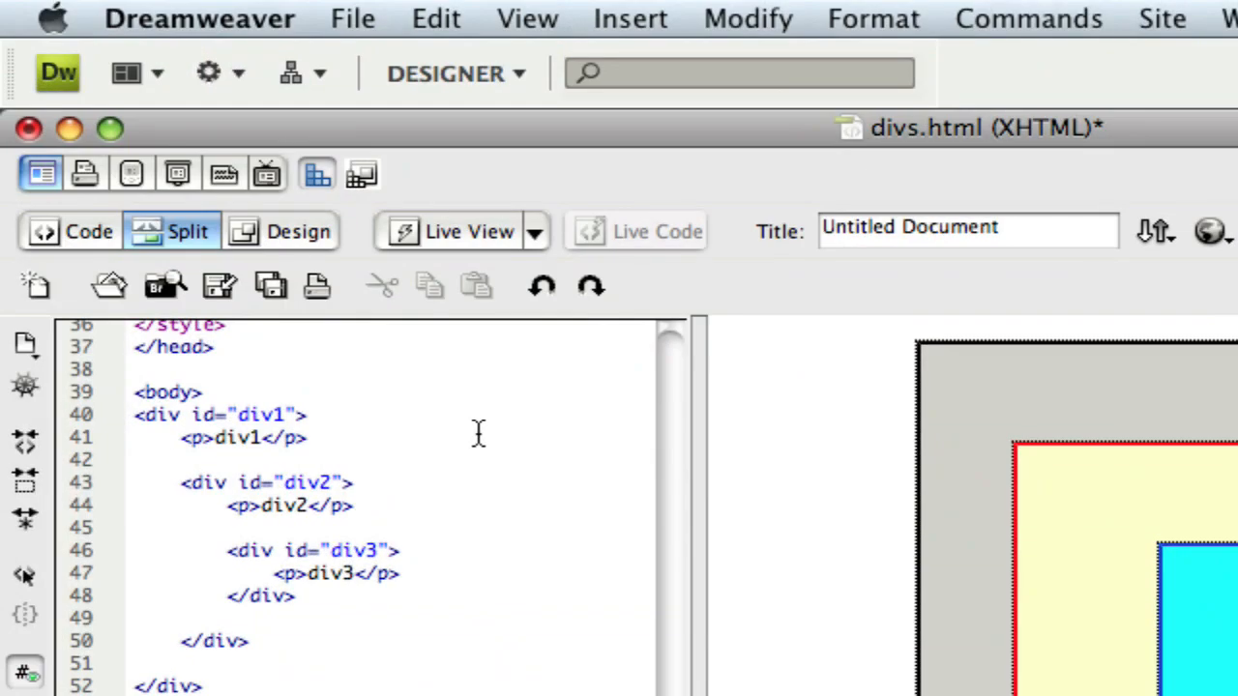
mouse_move(418, 445)
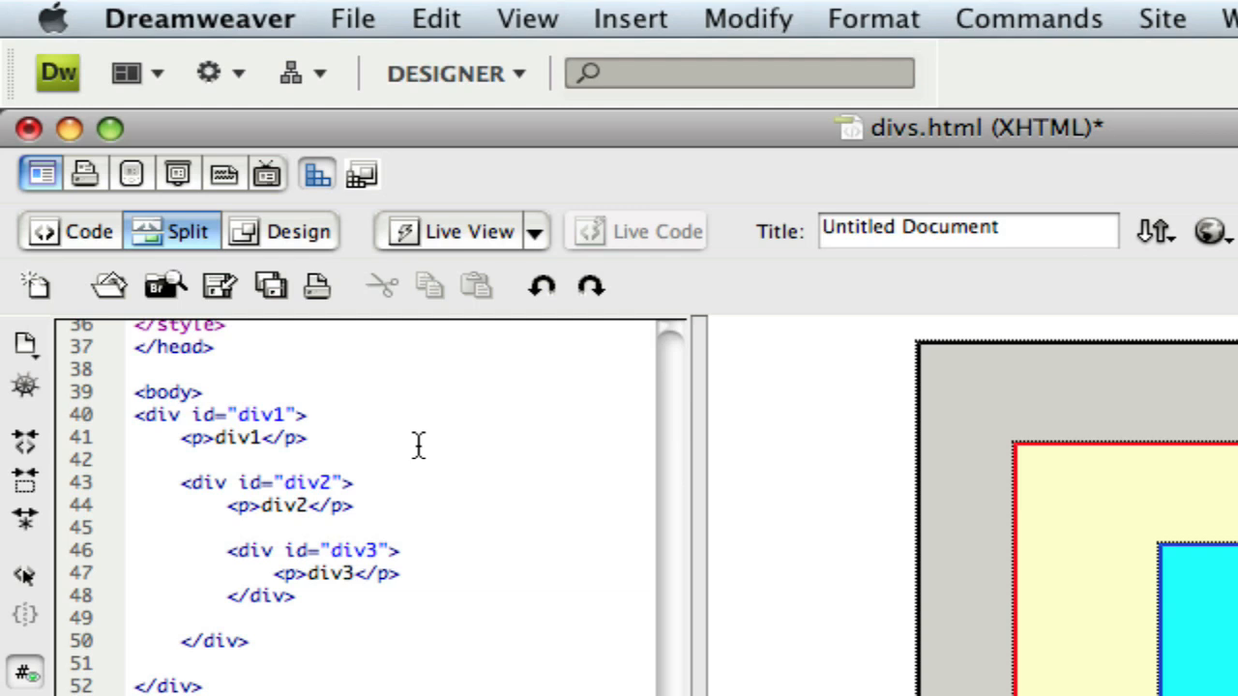
mouse_move(454, 487)
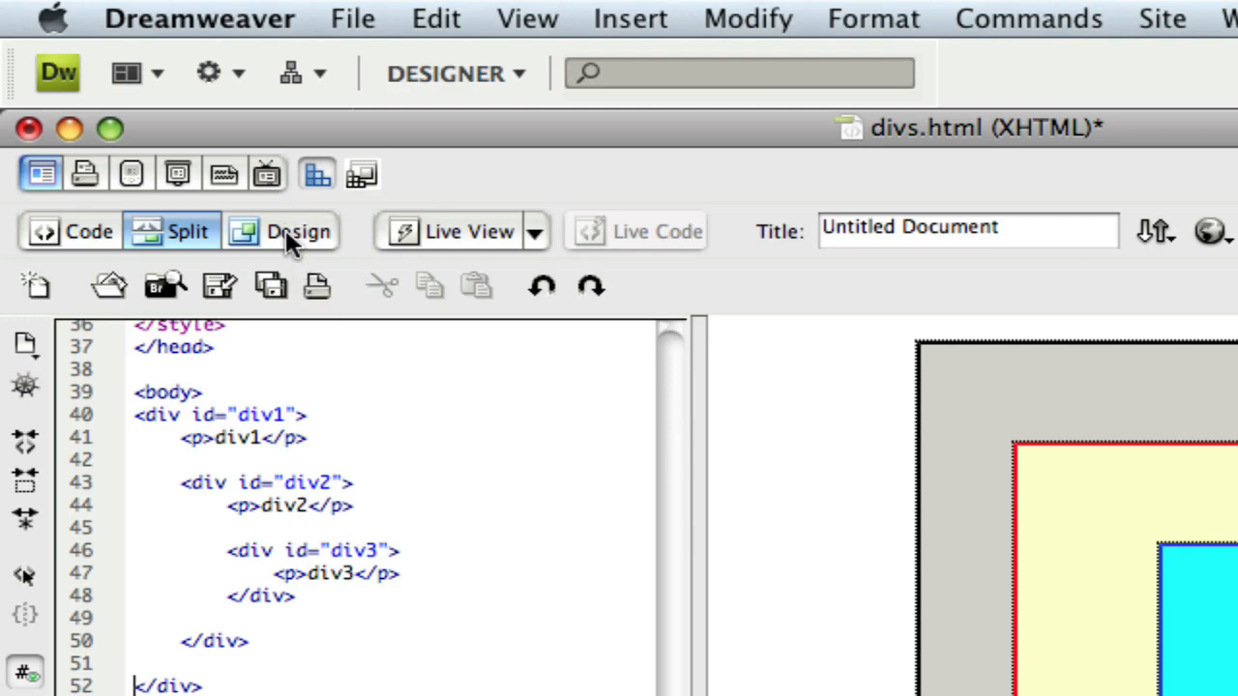
Switch to Design view, select the #div3 rule and show its panel options menu
left_click(298, 233)
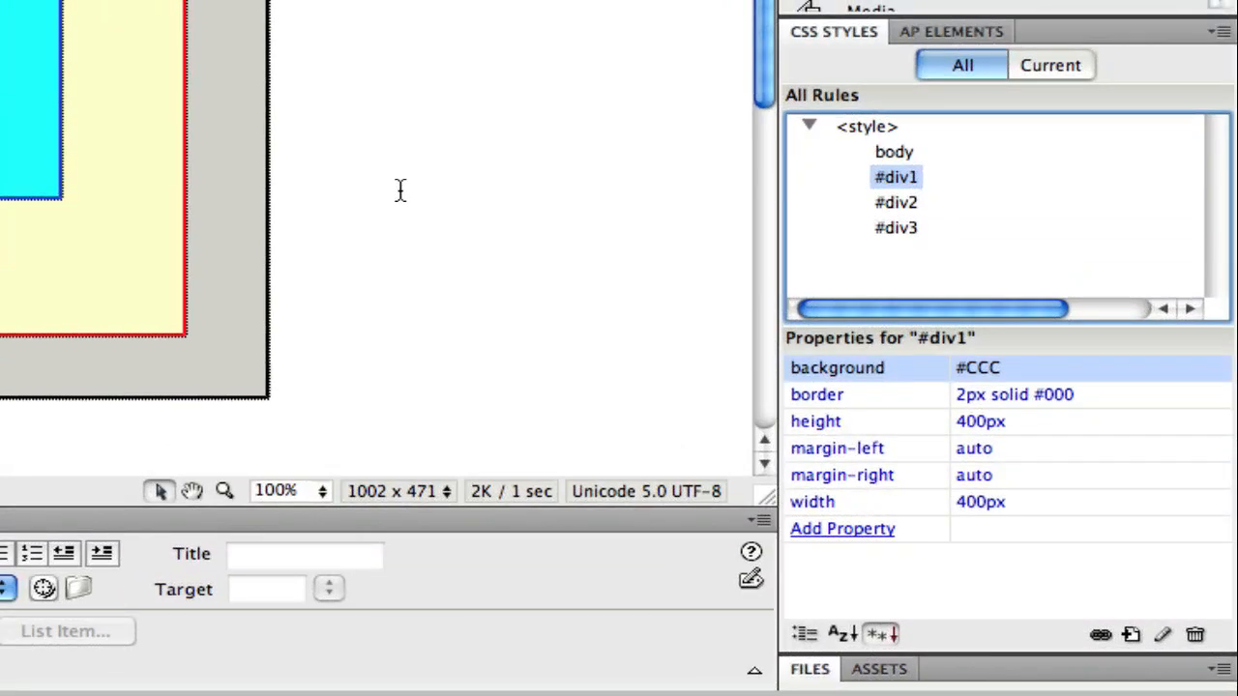
mouse_move(900, 242)
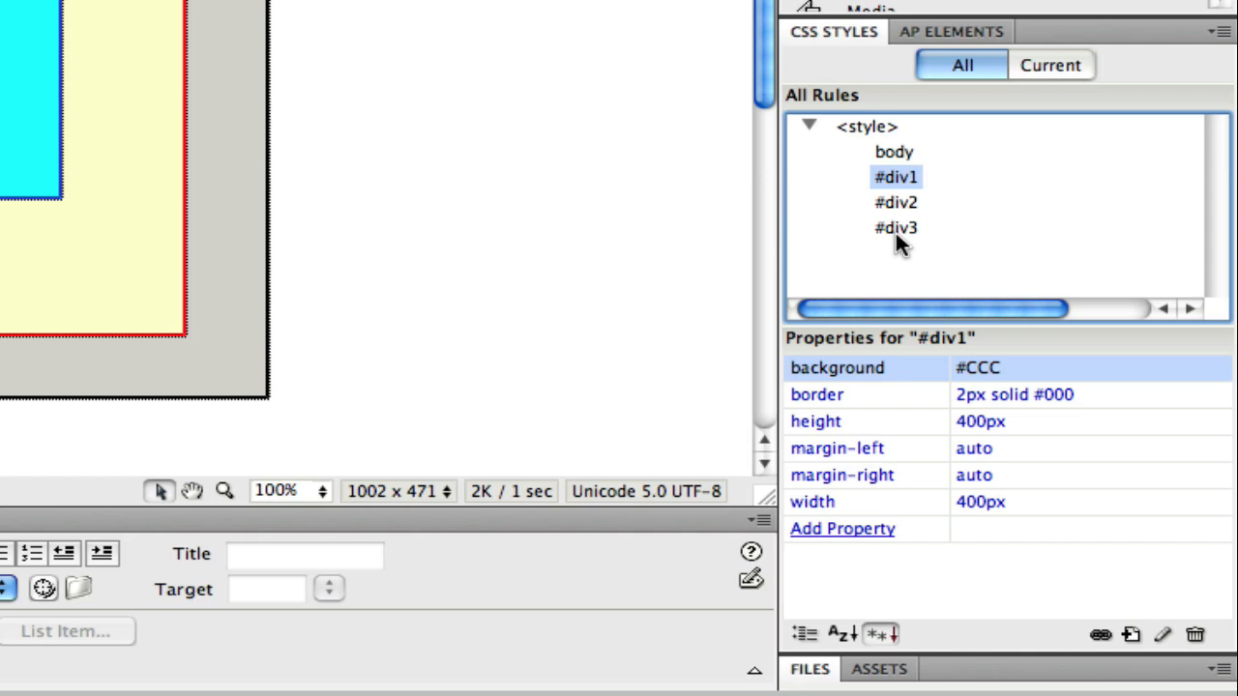
left_click(895, 228)
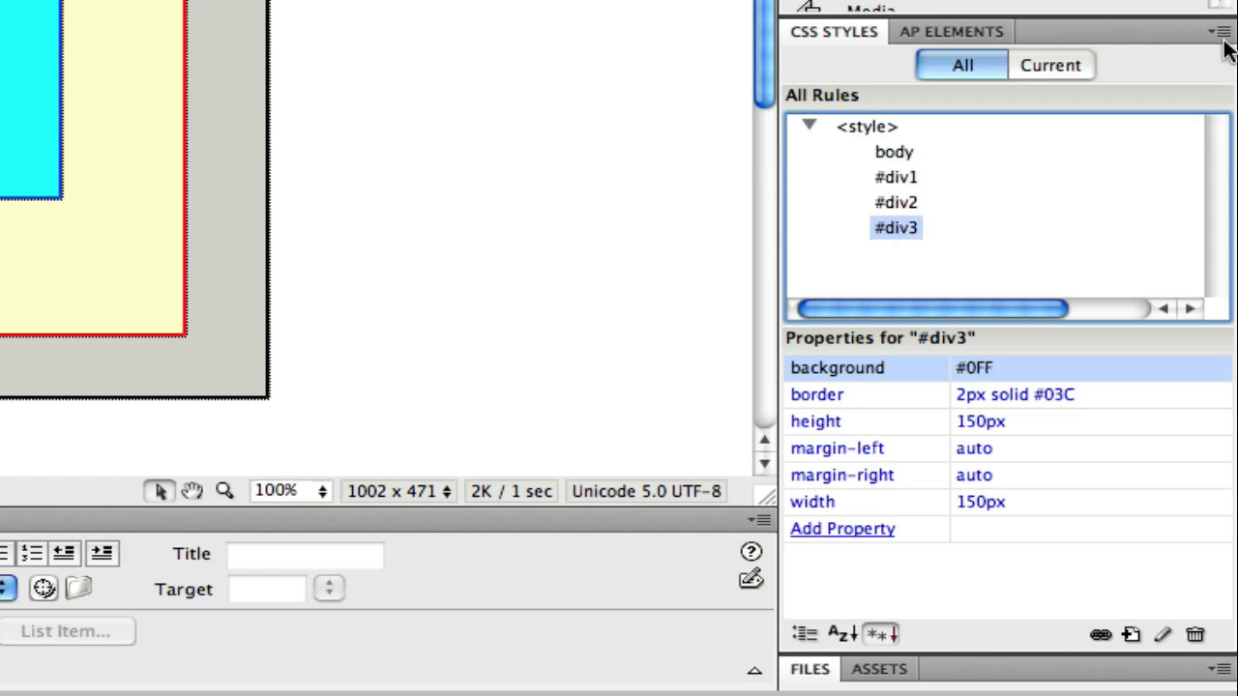
left_click(1220, 31)
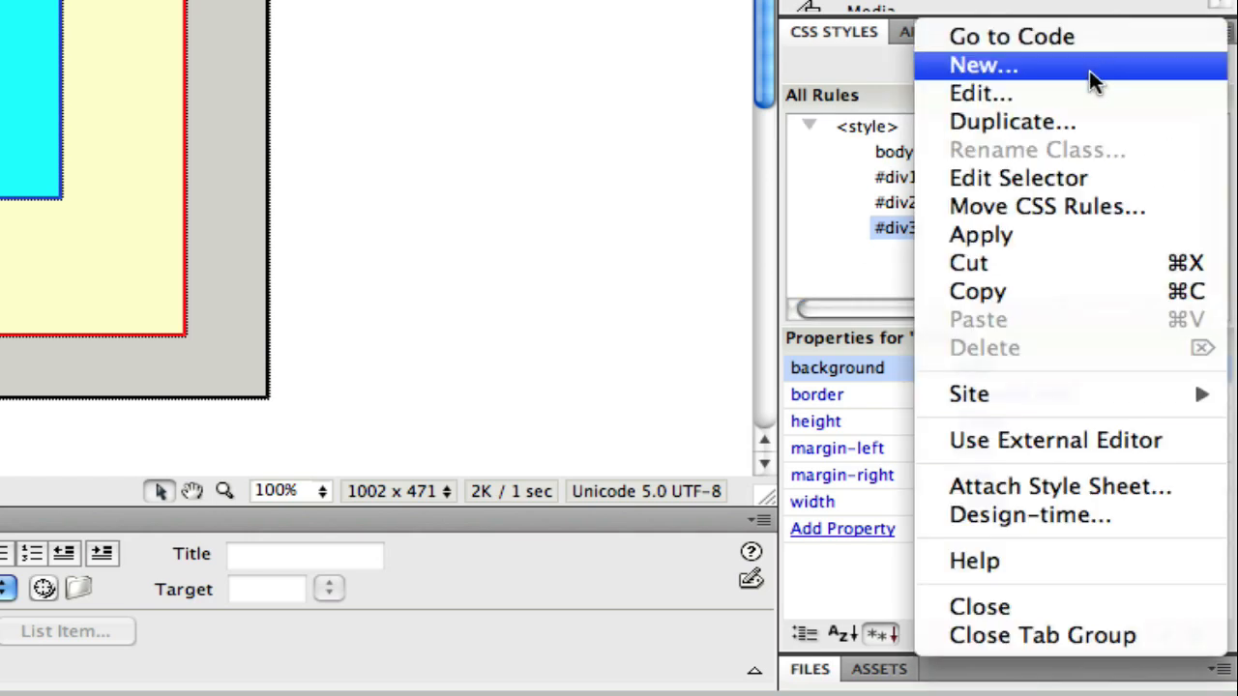
Edit #div3's Positioning: position absolute, top 50 px, left 50 px
left_click(980, 93)
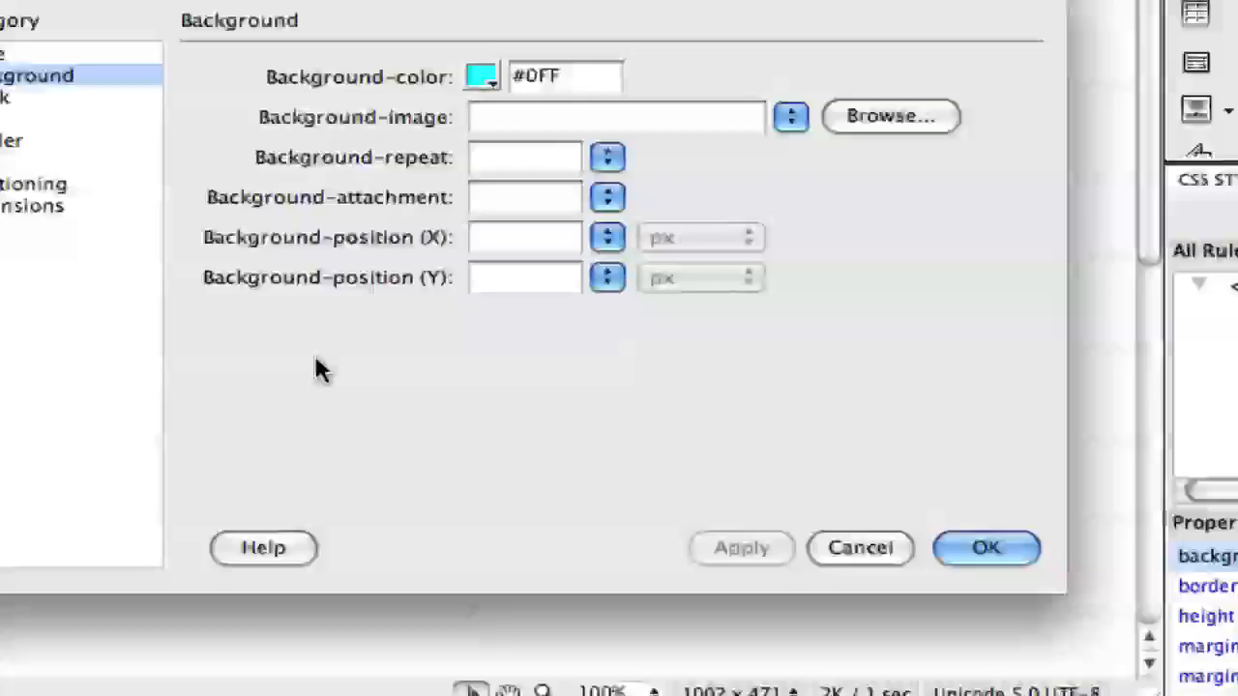
left_click(118, 244)
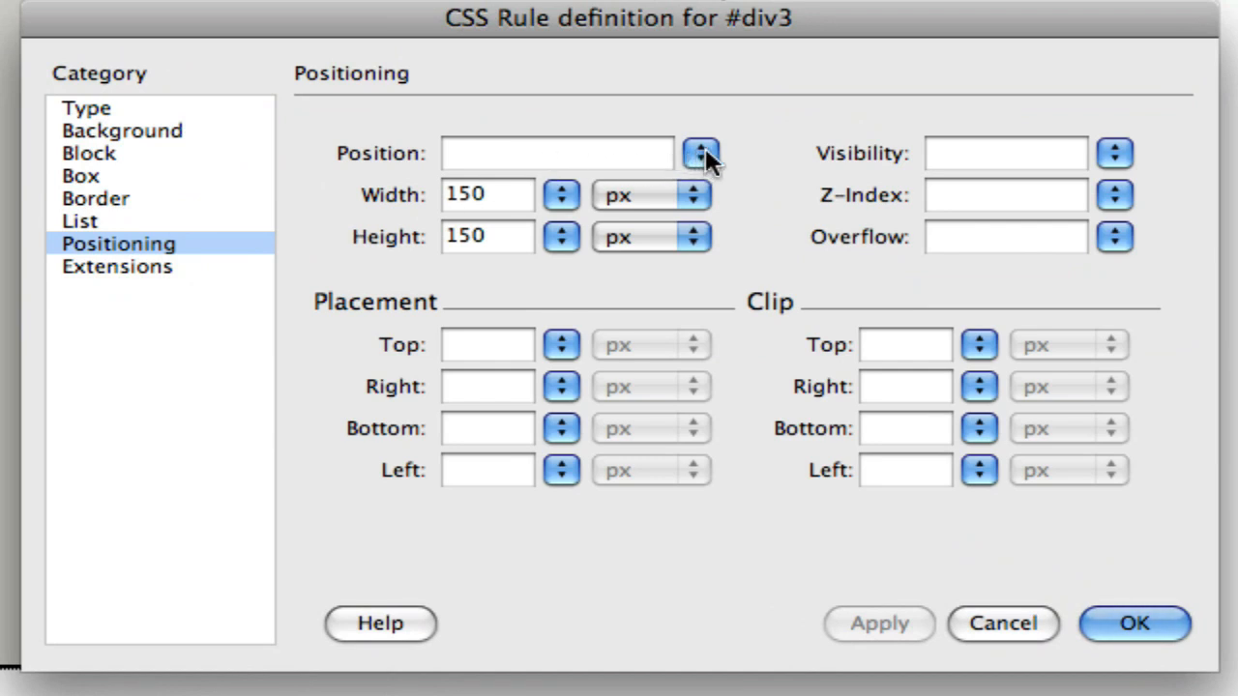
type("absolute")
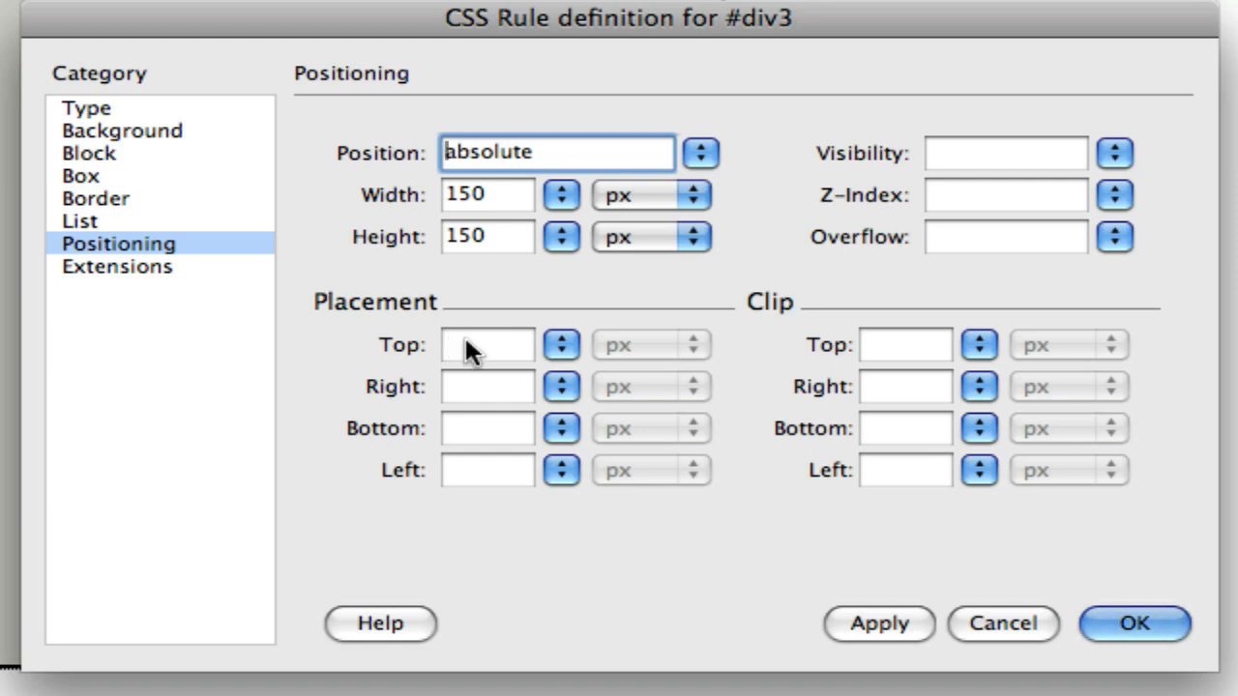
type("50")
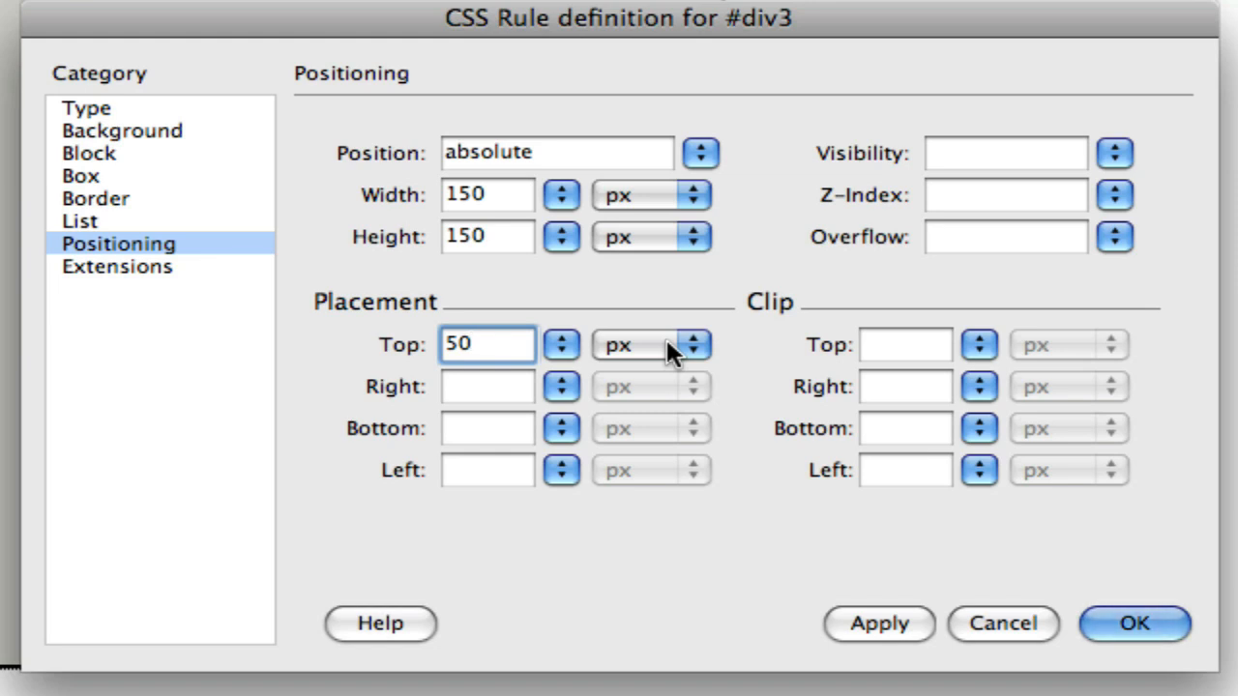
left_click(488, 470)
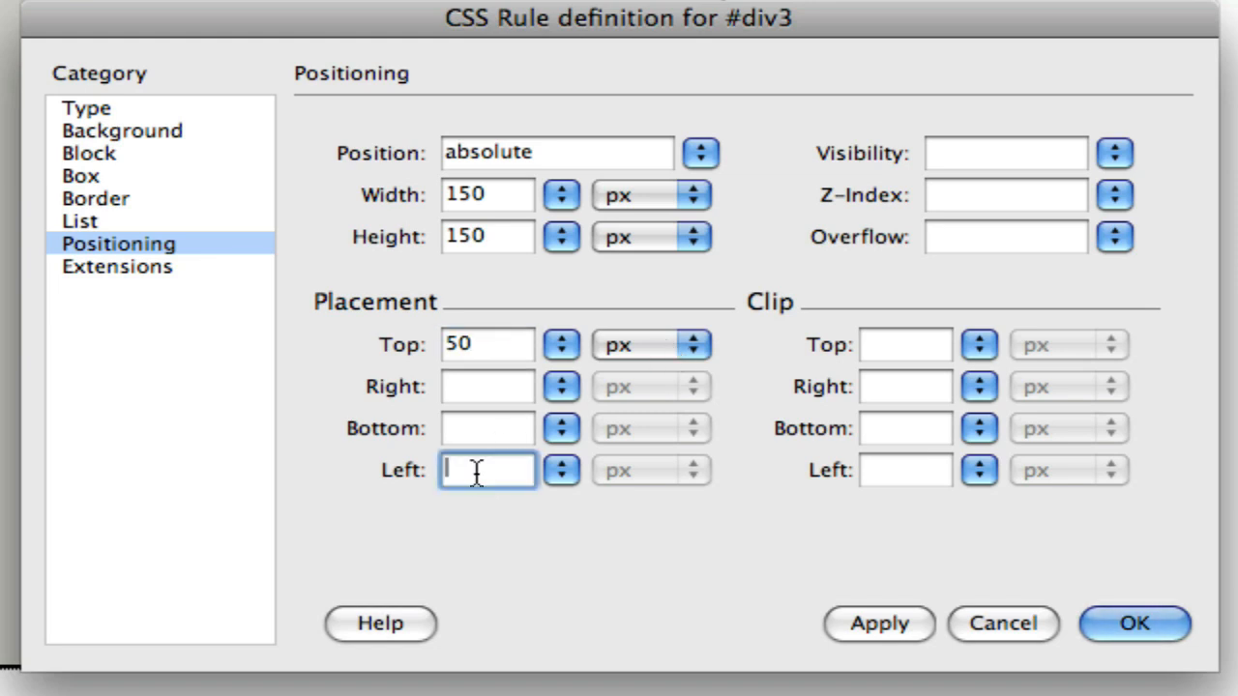
type("50")
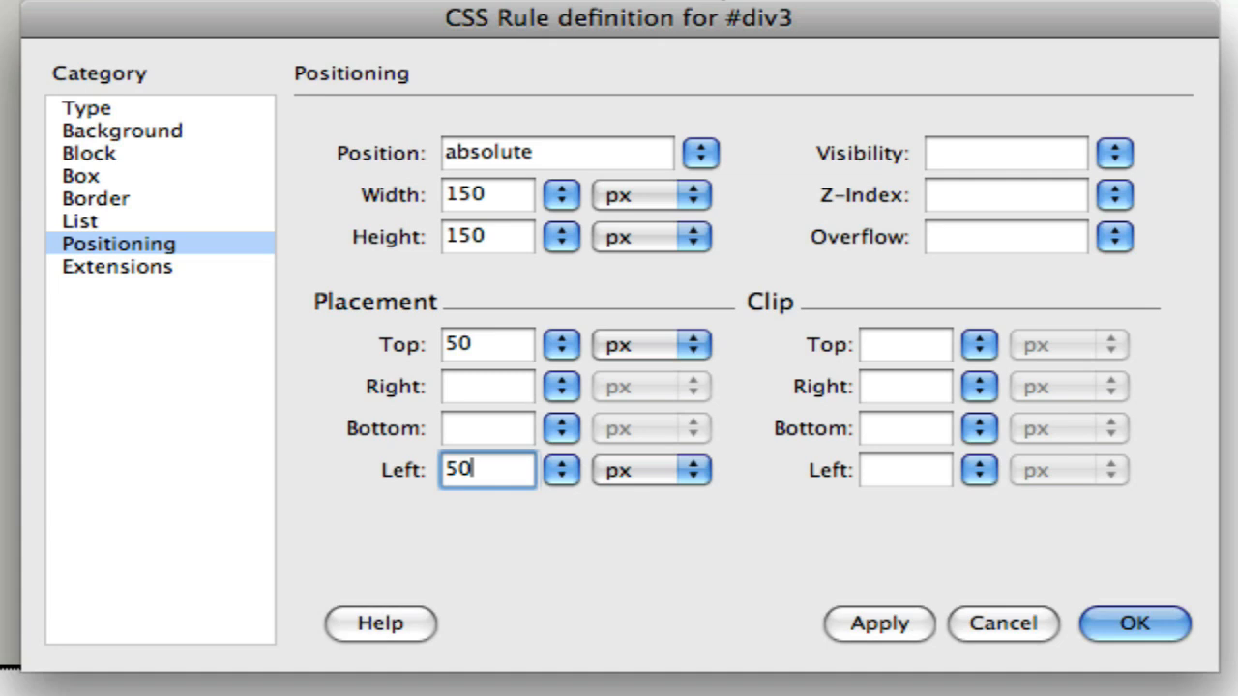
mouse_move(595, 537)
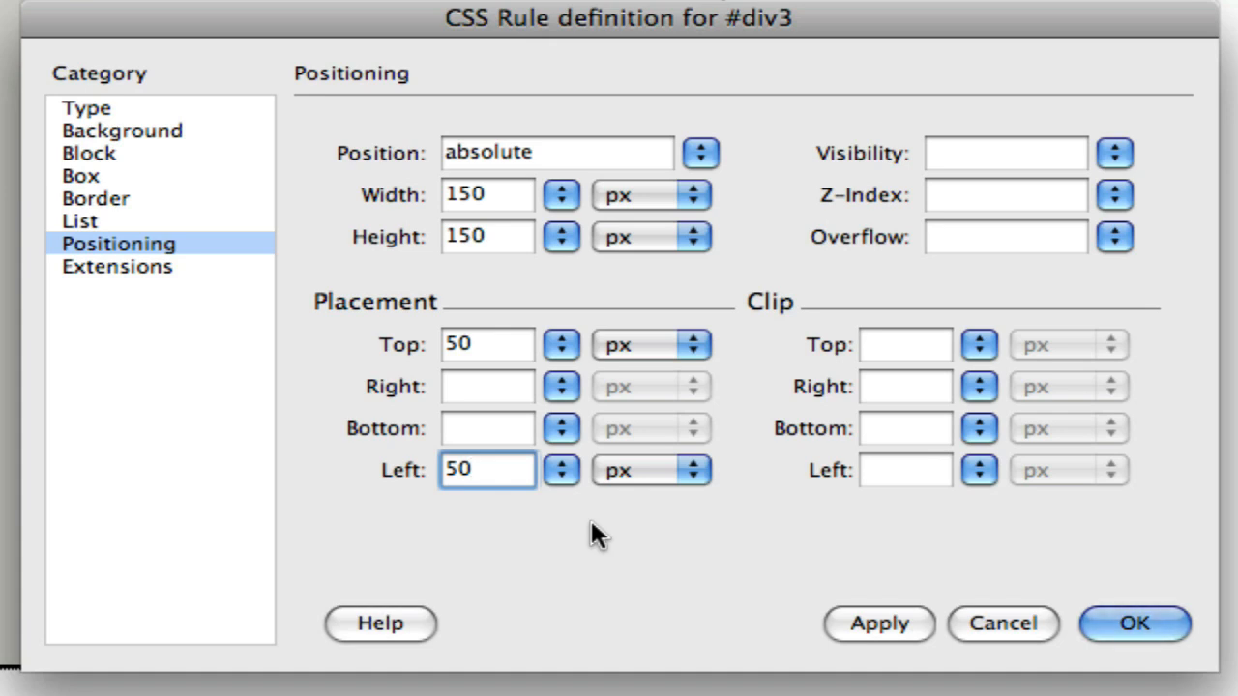
left_click(487, 470)
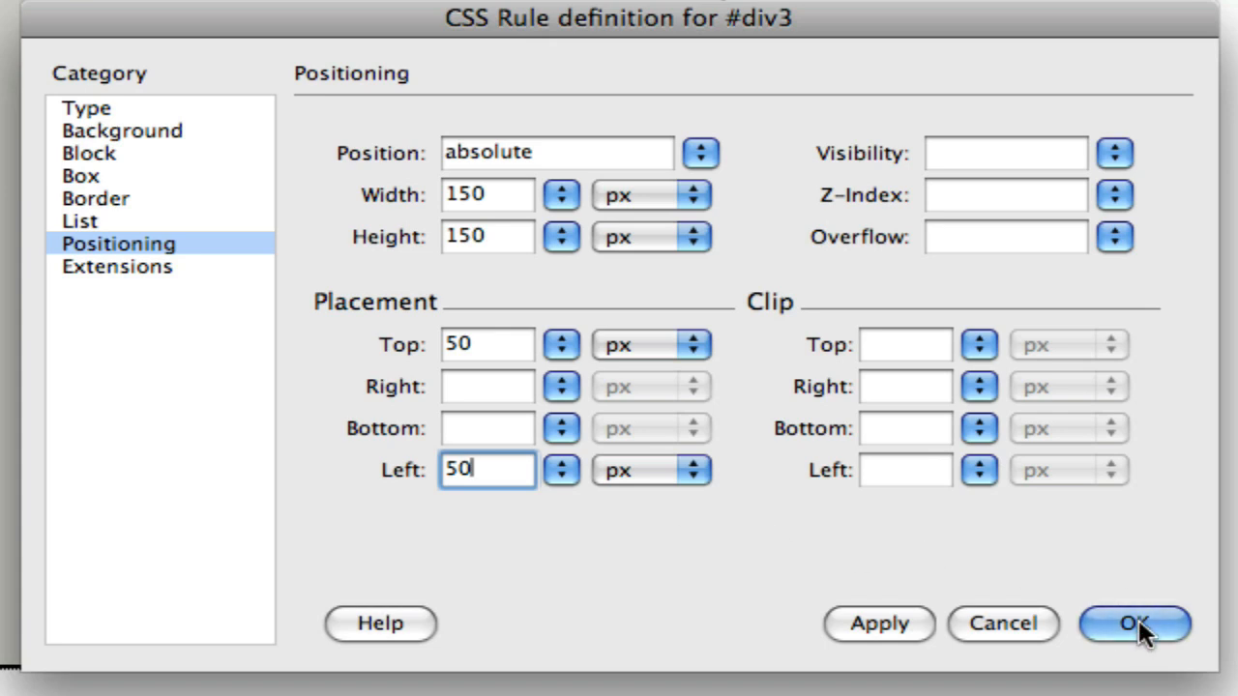
Confirm the rule so #div3 lists position absolute, top 50px, left 50px
left_click(1133, 623)
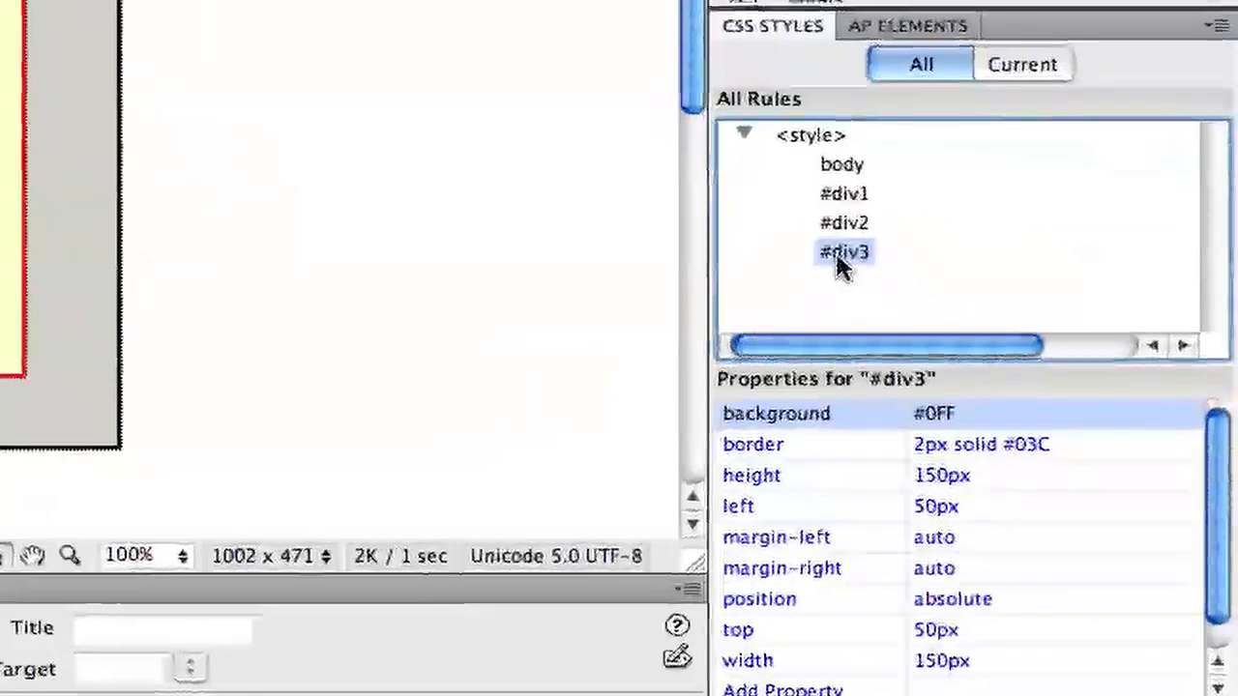
Reopen #div3's Positioning and apply top -50 px and left -50 px offsets
double_click(843, 251)
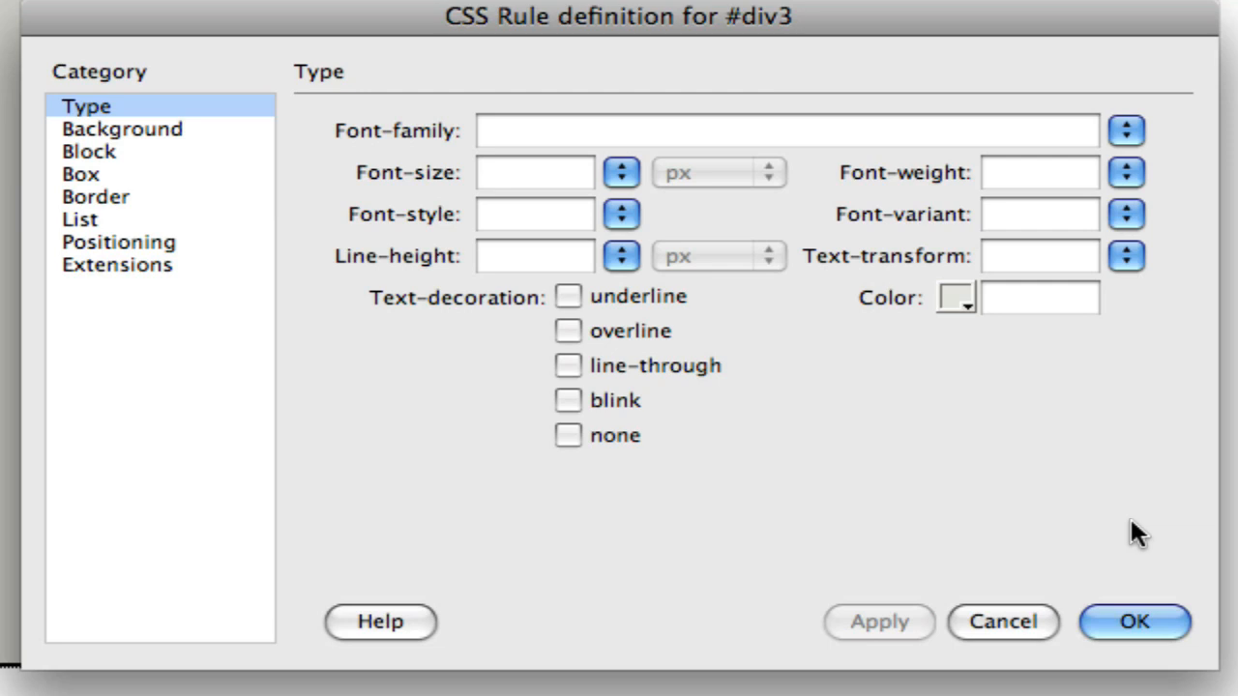
mouse_move(162, 251)
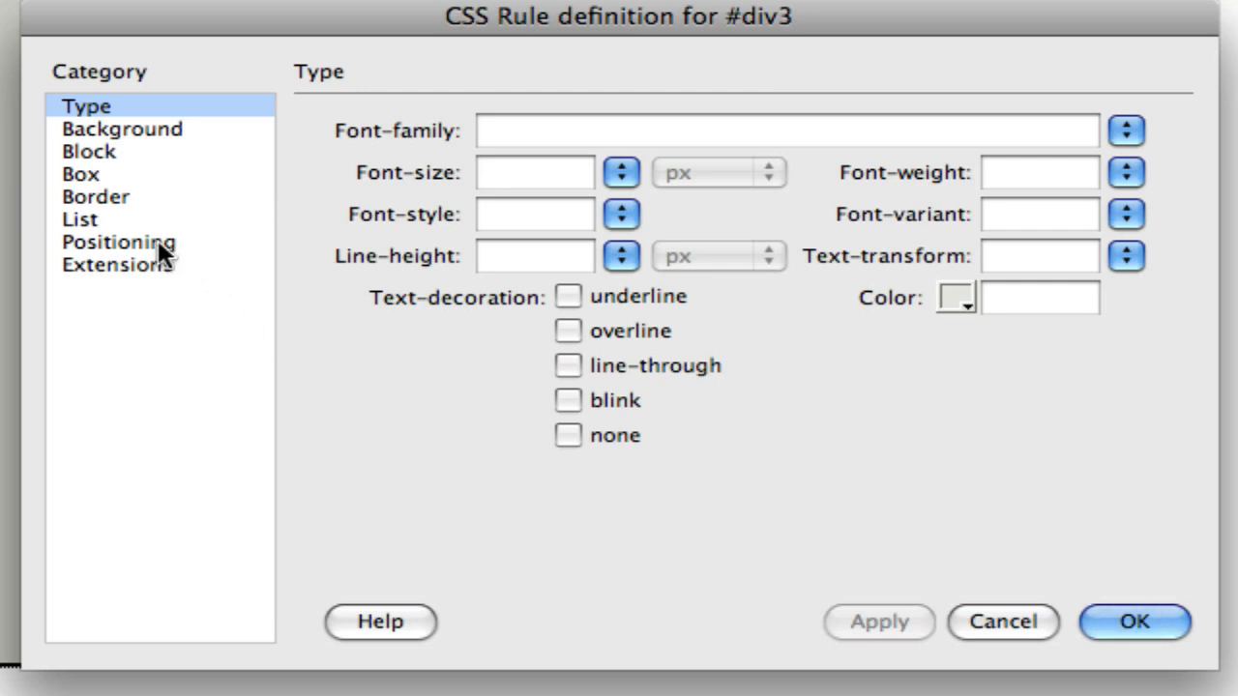
left_click(118, 242)
type("-50")
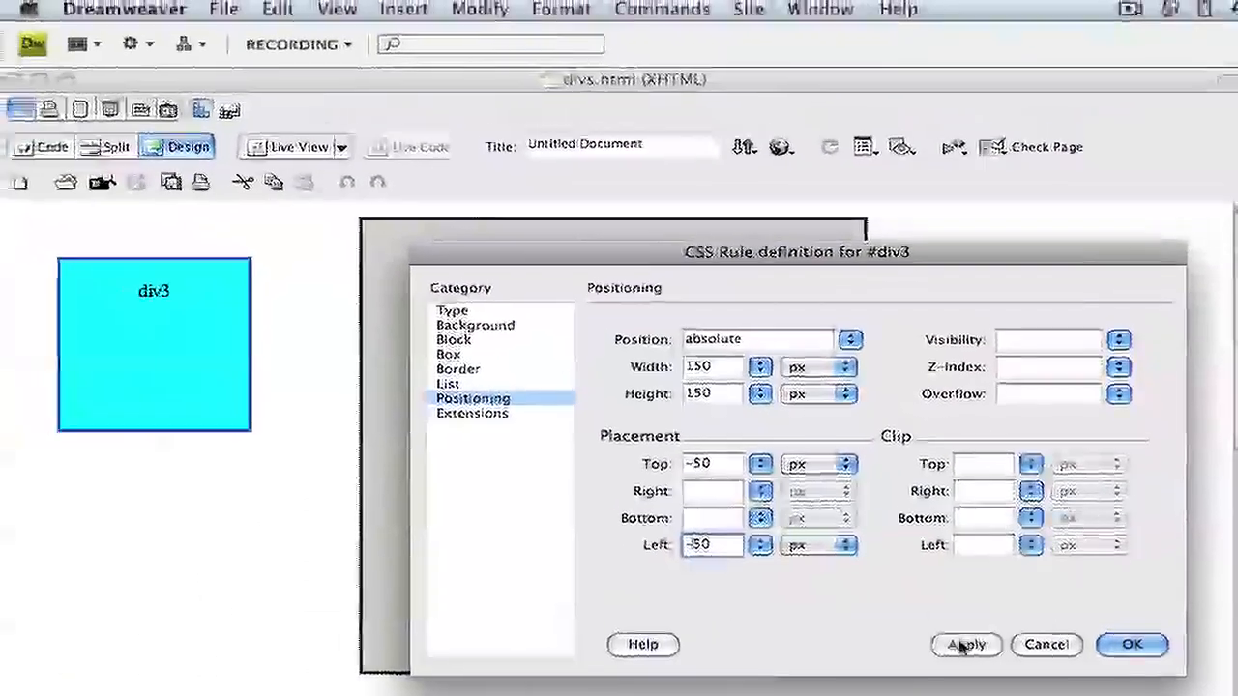
left_click(965, 646)
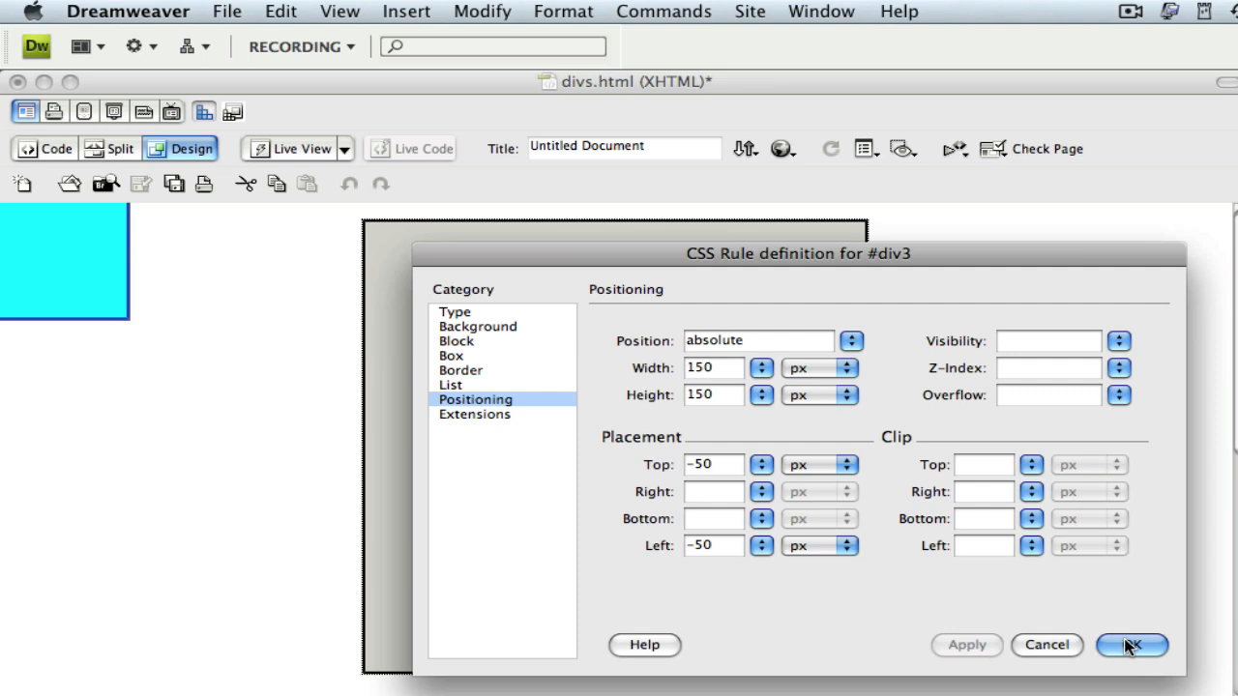
Clear #div3's top and left offsets and enter right 50 px and bottom 50 px
left_click(1131, 646)
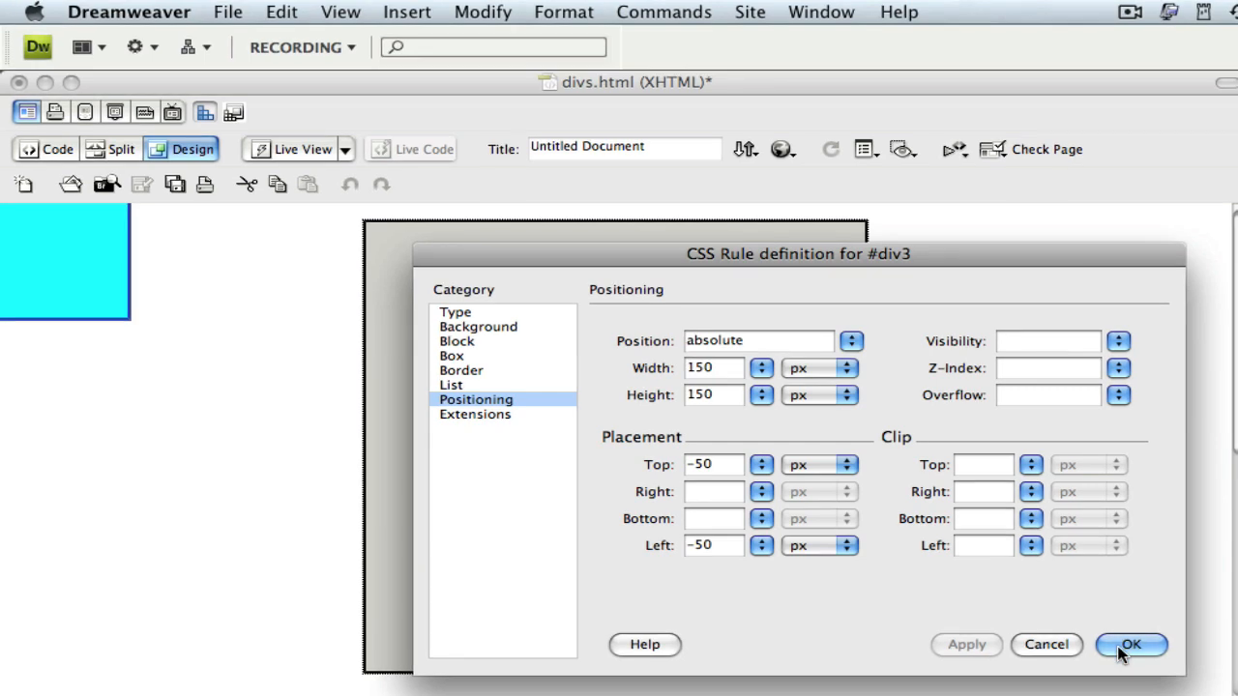
left_click(713, 464)
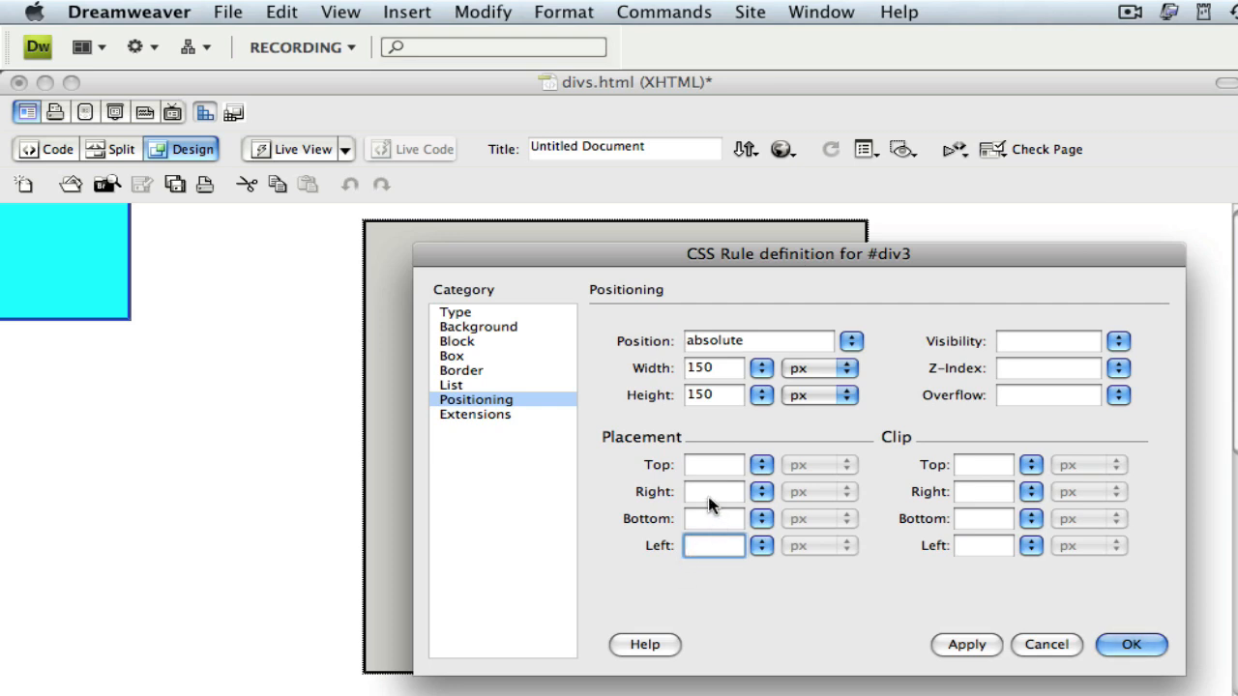
type("5")
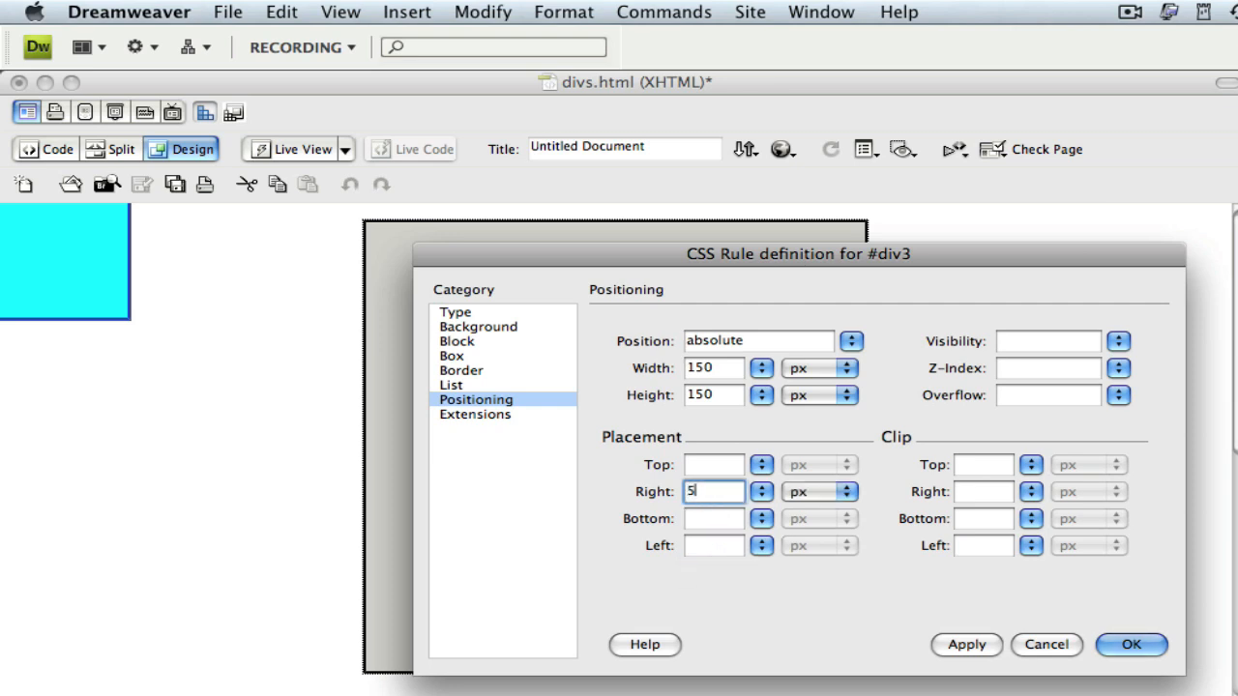
left_click(714, 518)
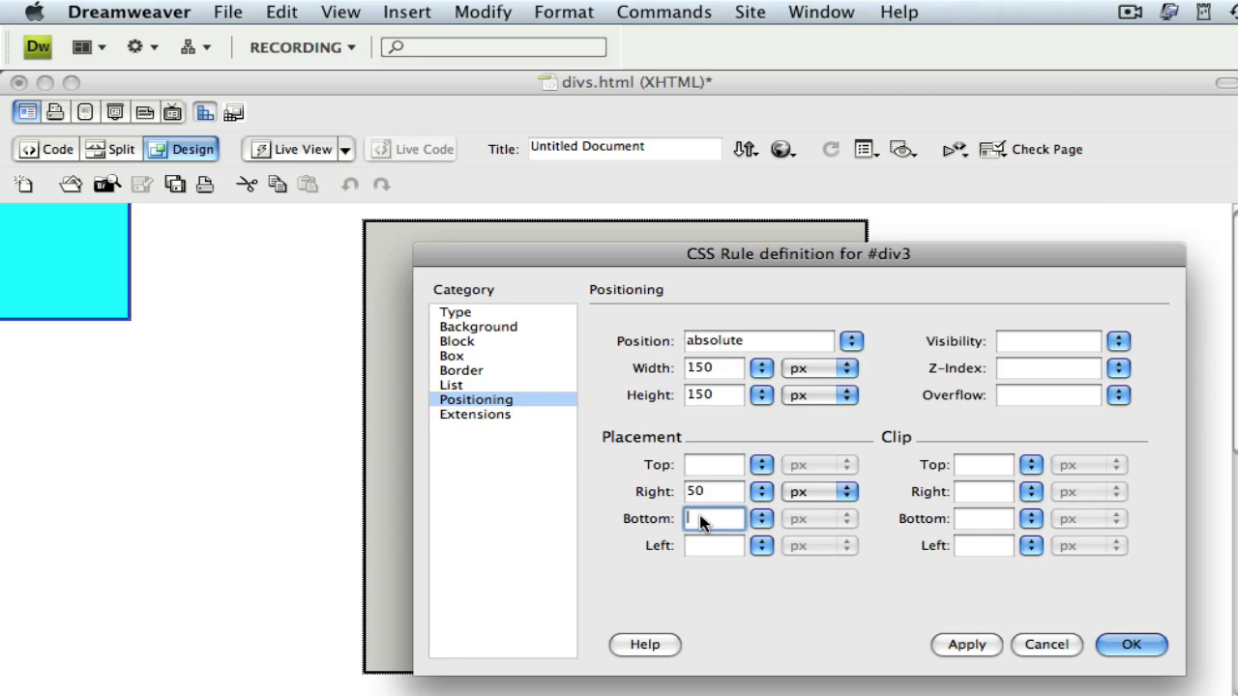
type("50")
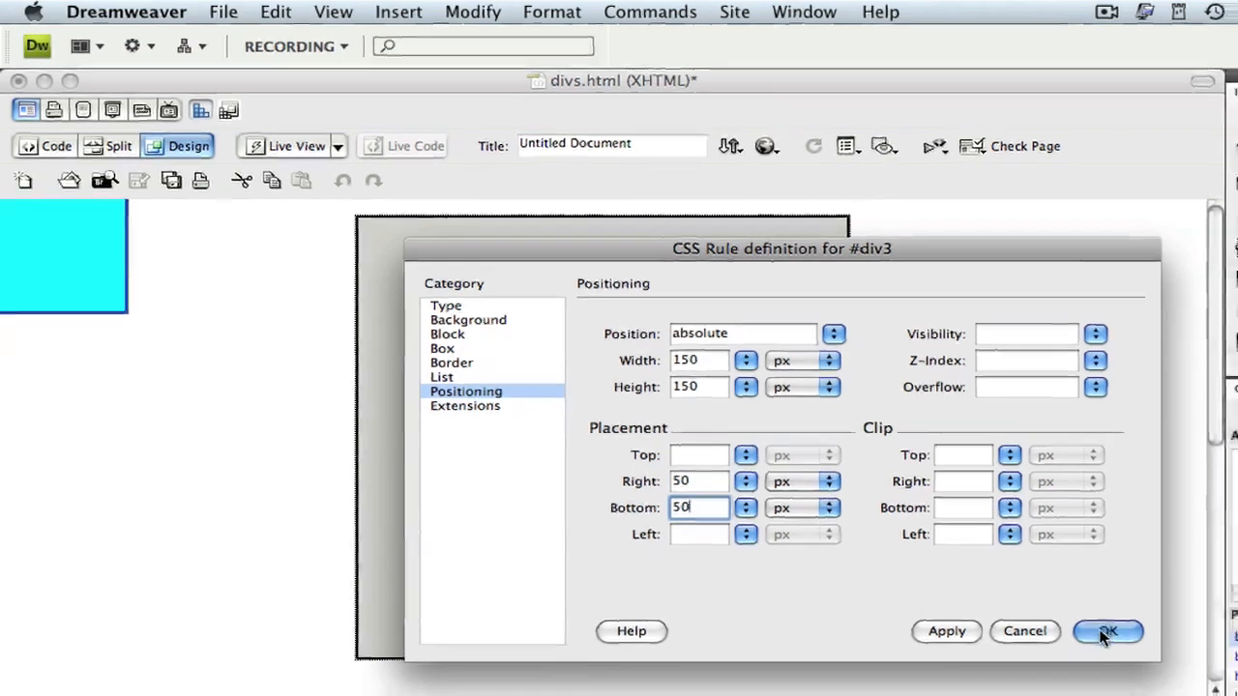
Confirm the rule so div3 sits 50 px from the page's right and bottom
left_click(1106, 630)
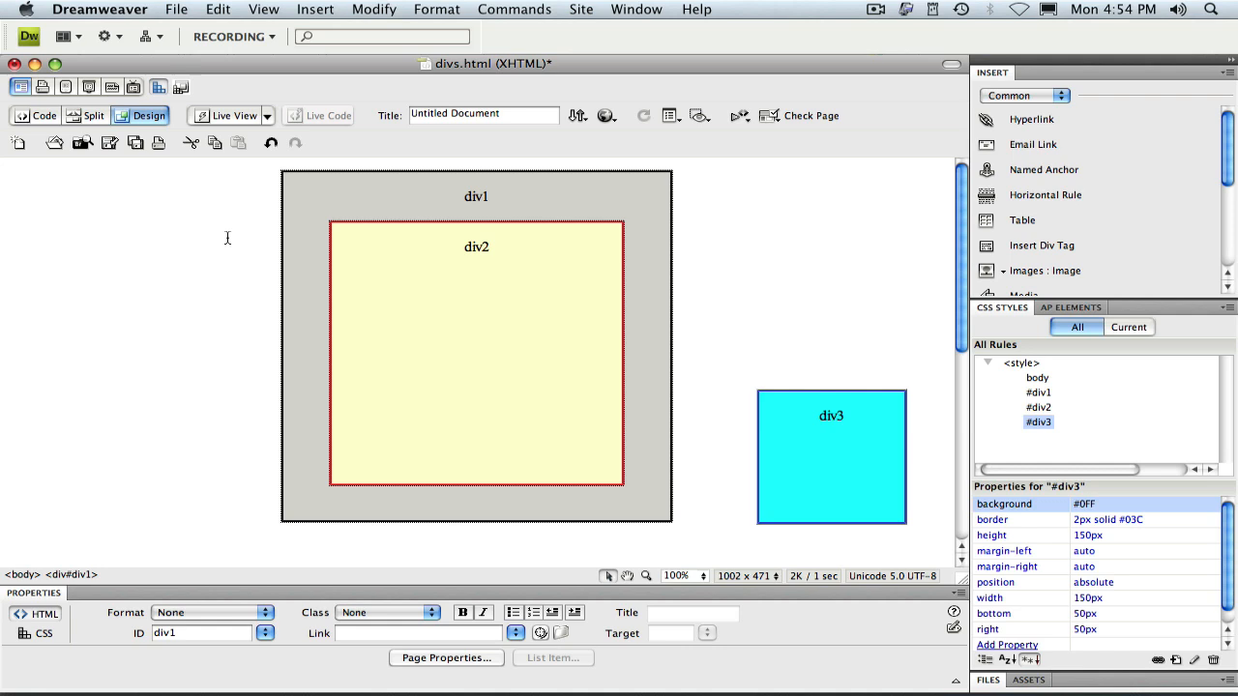
left_click(176, 8)
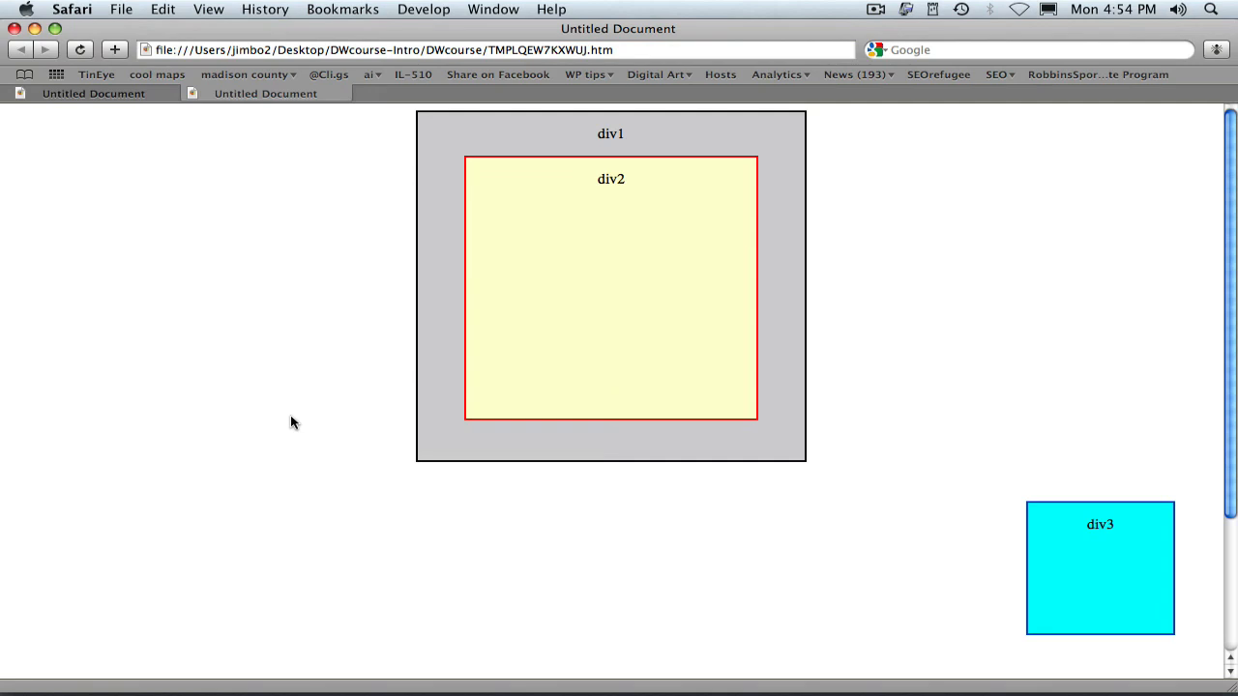
mouse_move(1122, 590)
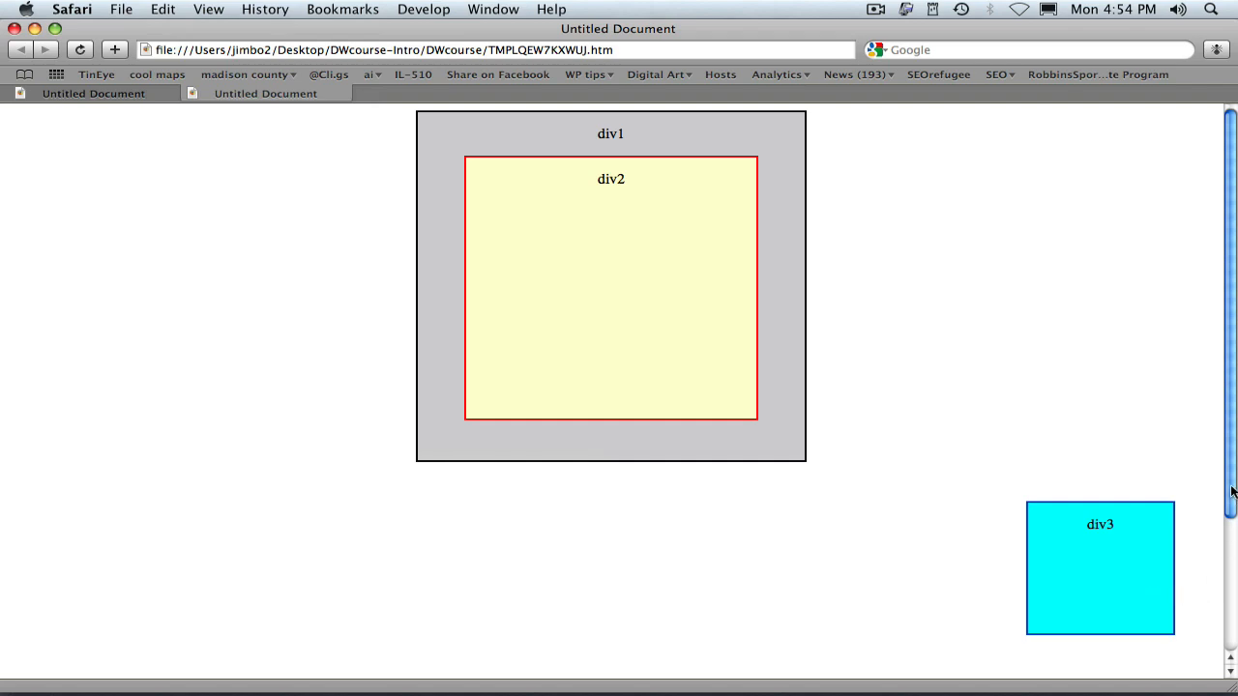
scroll("down", 3)
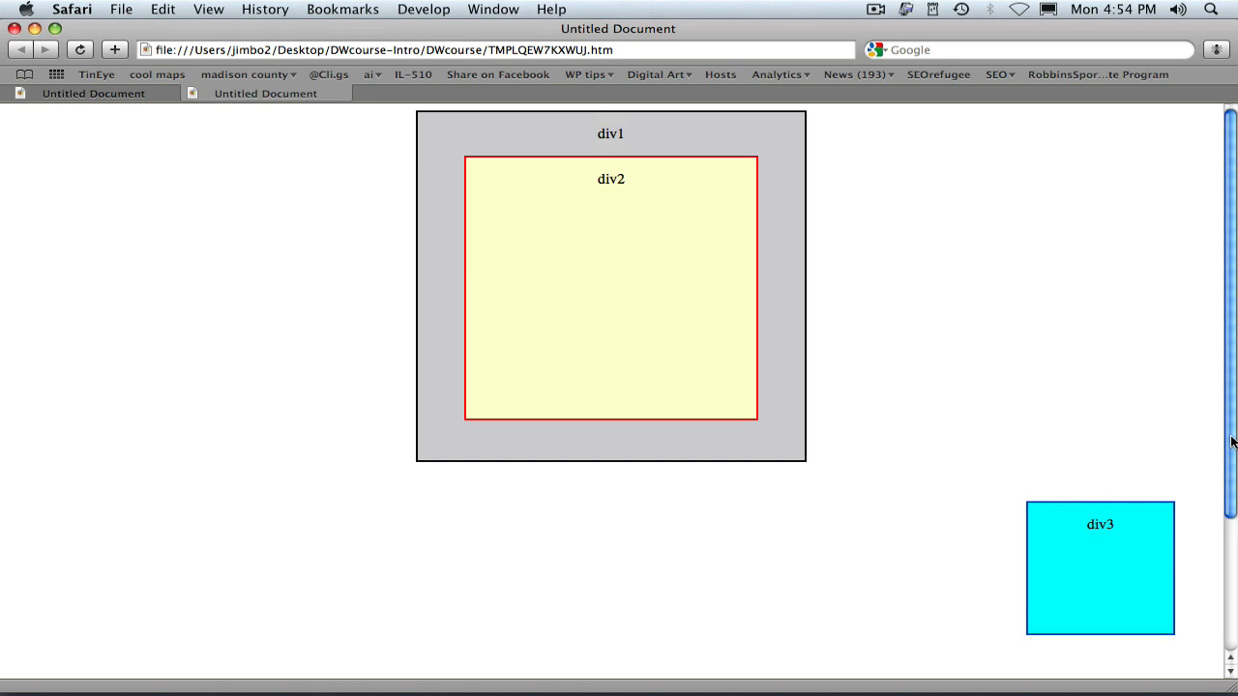
mouse_move(584, 564)
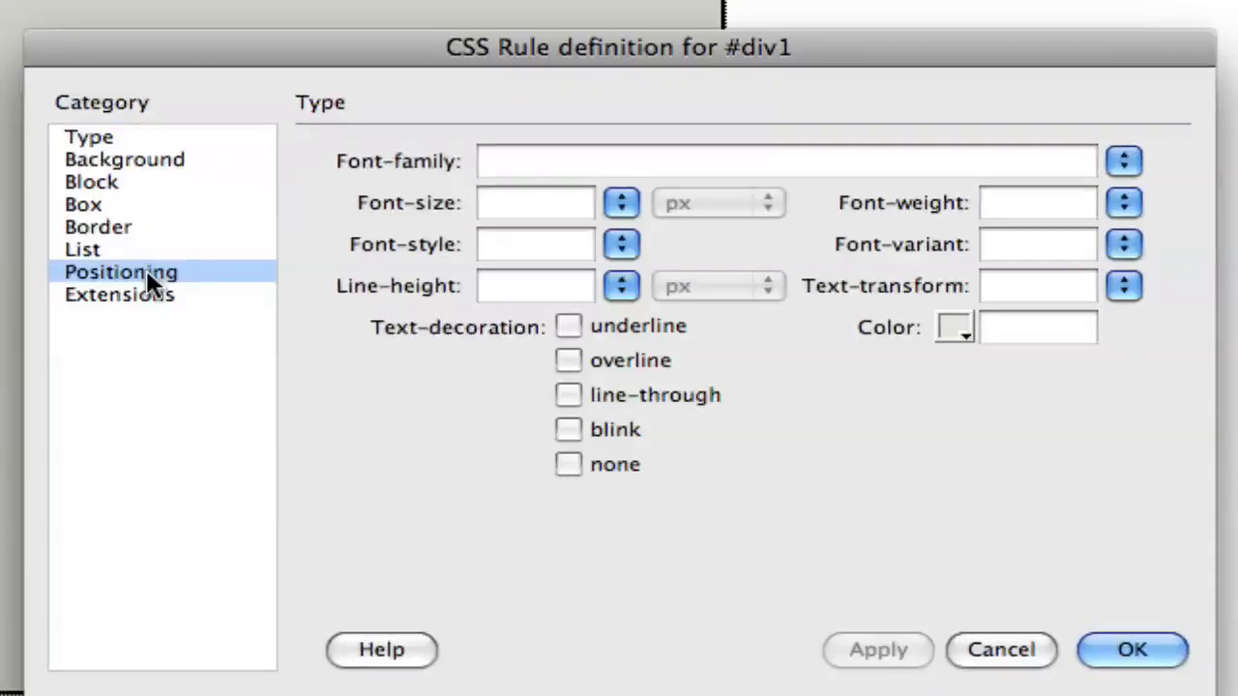
Set #div1's position to relative in Positioning and confirm it
left_click(120, 271)
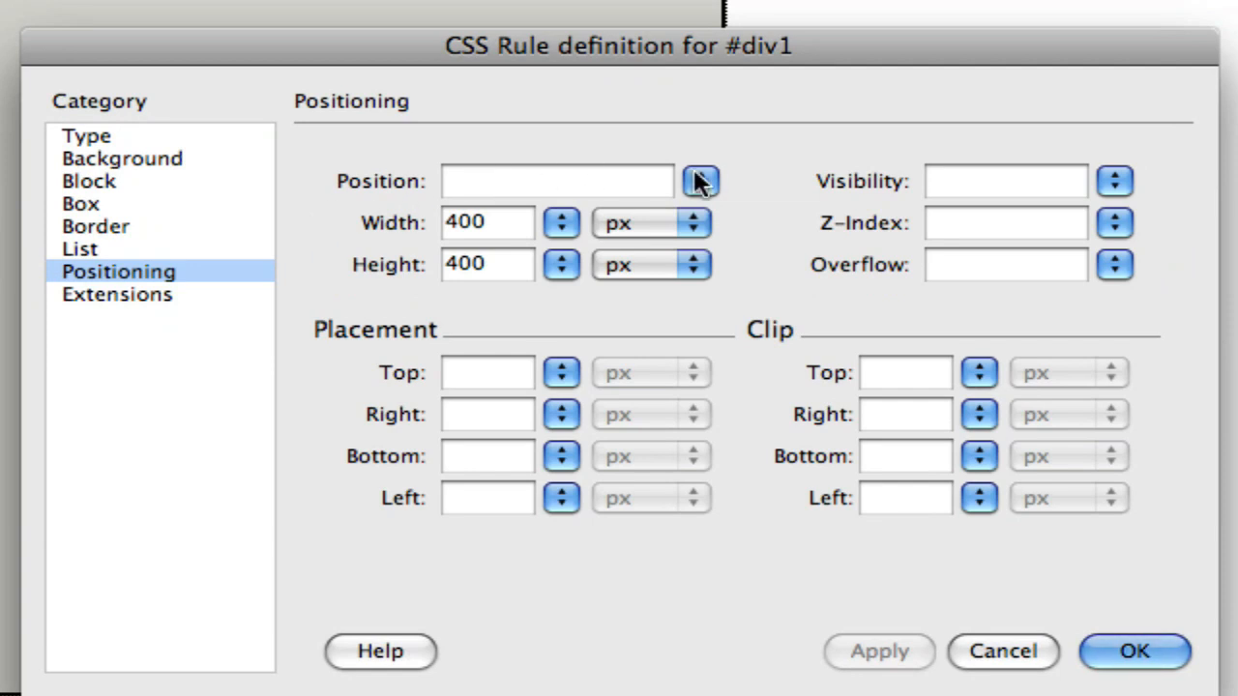
left_click(700, 182)
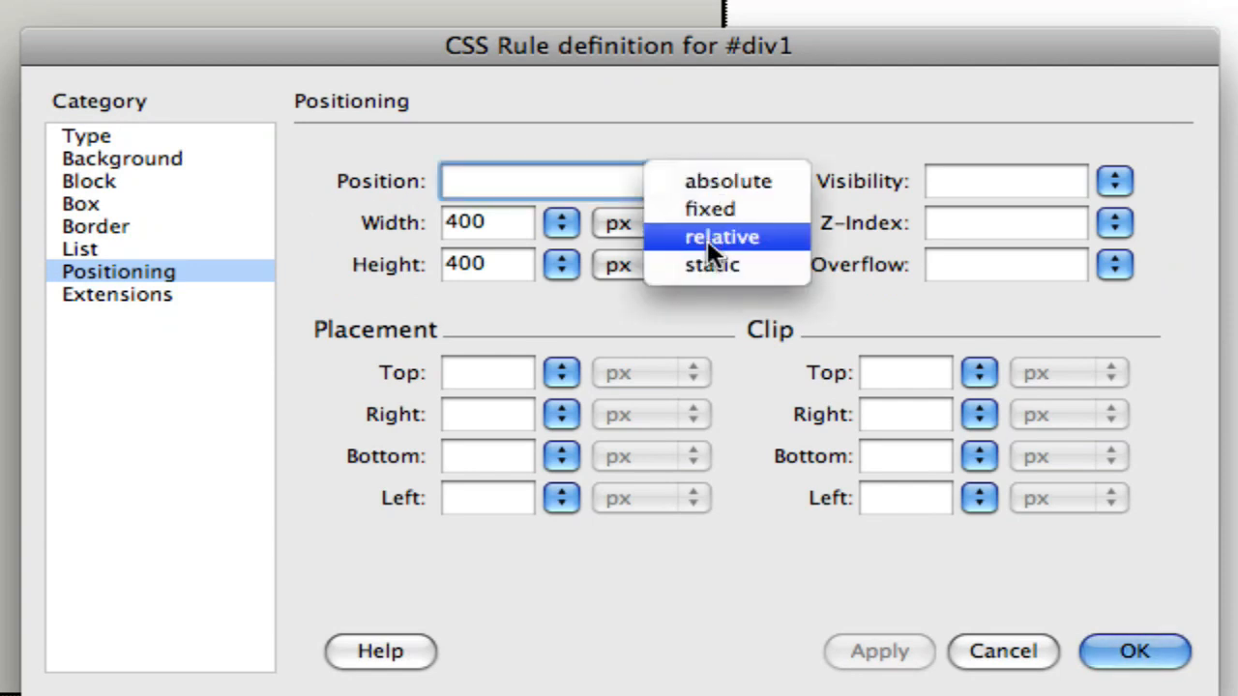
left_click(721, 236)
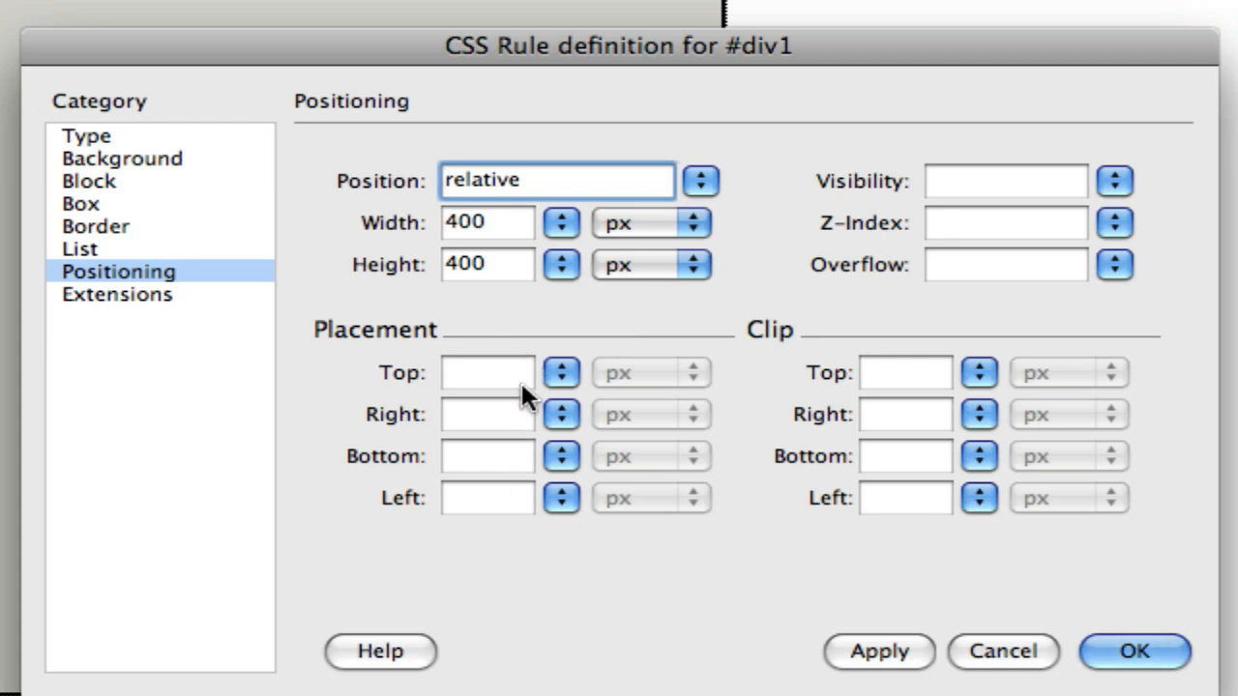
mouse_move(522, 507)
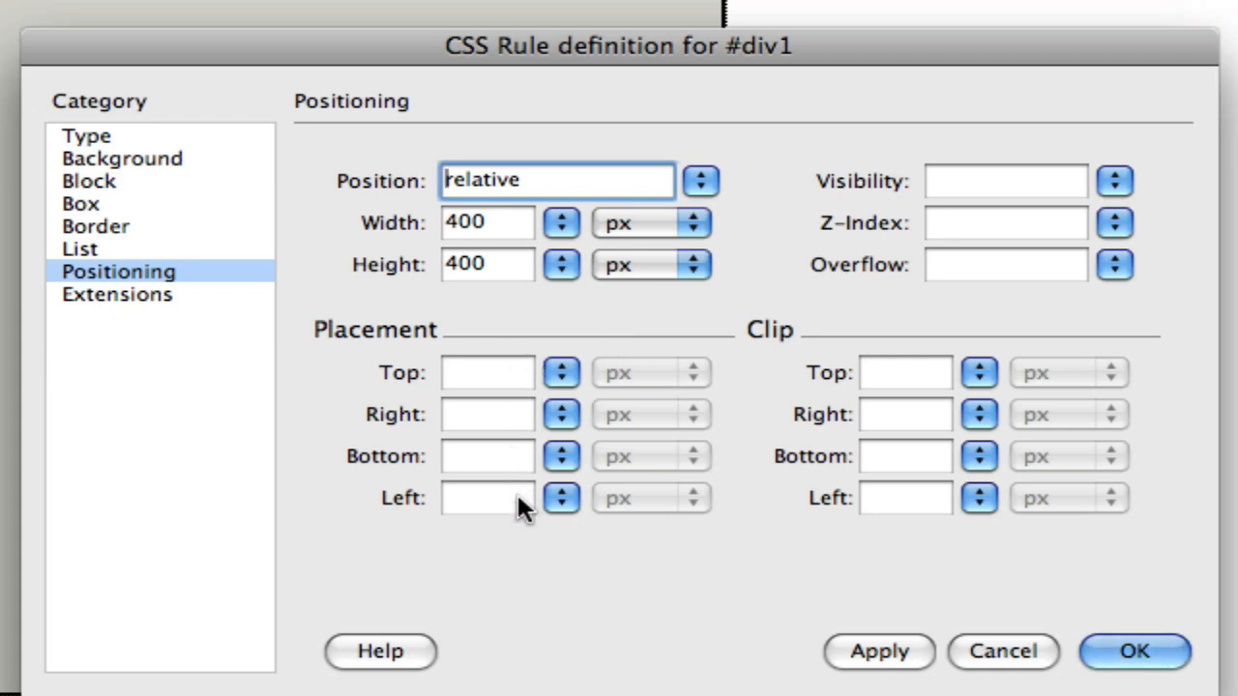
mouse_move(435, 422)
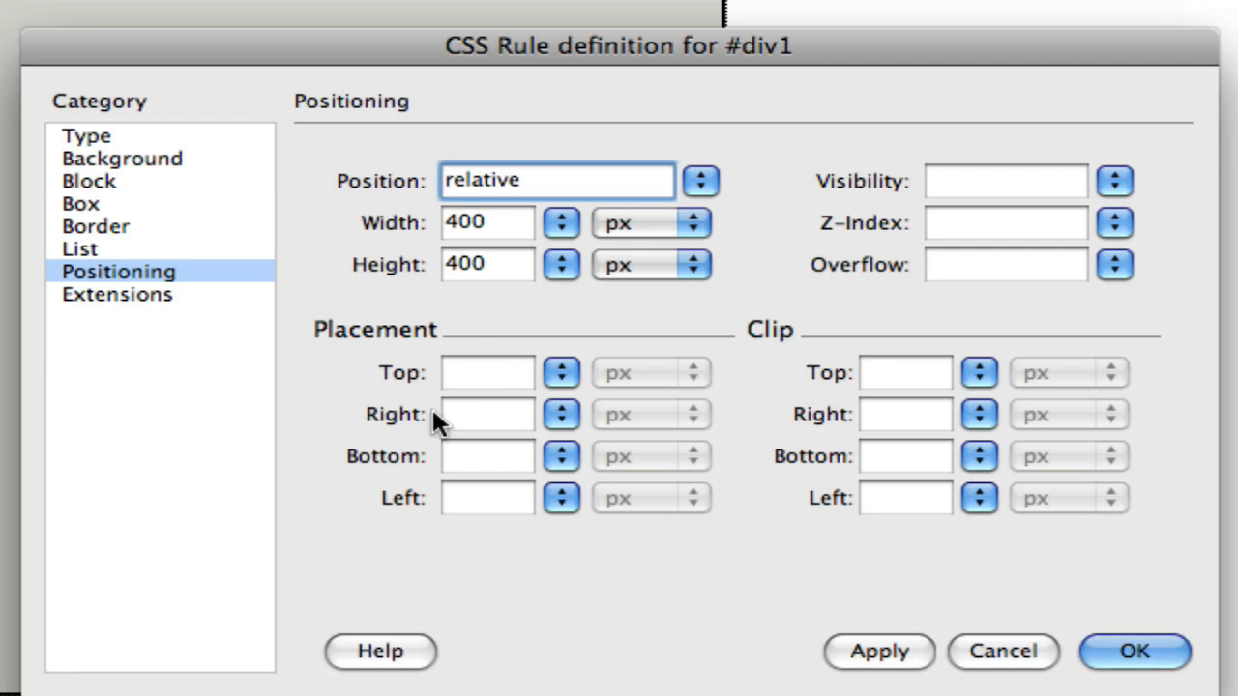
mouse_move(425, 499)
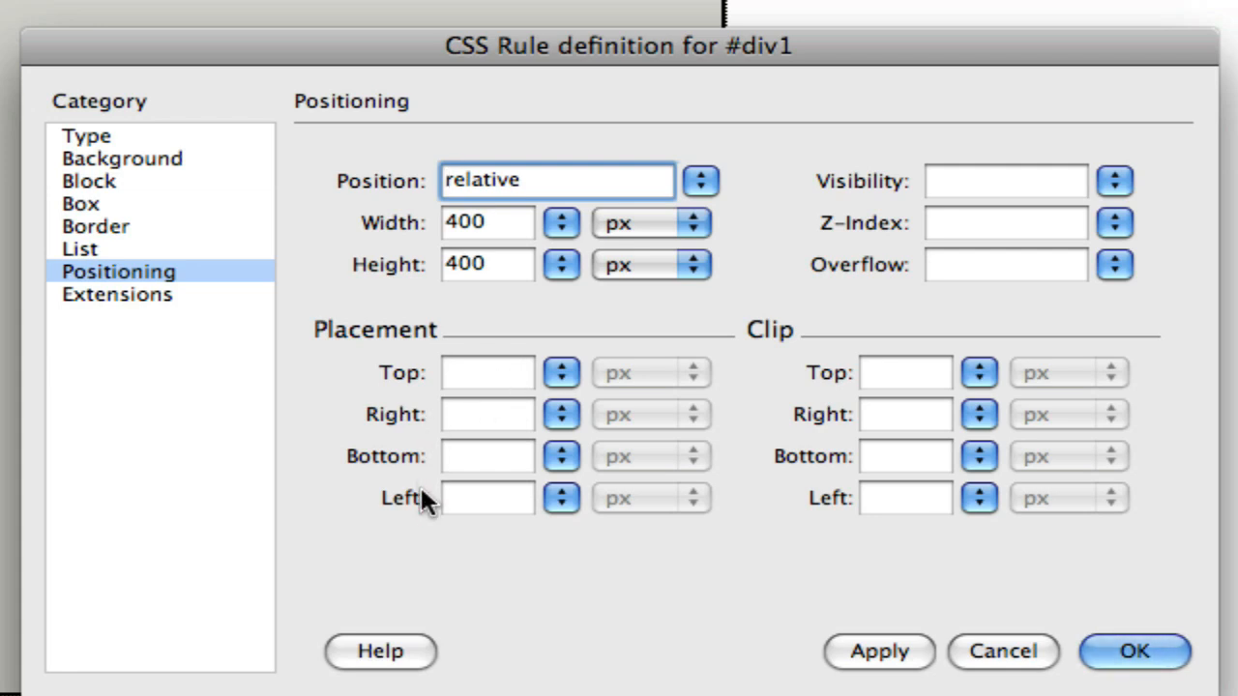
mouse_move(499, 499)
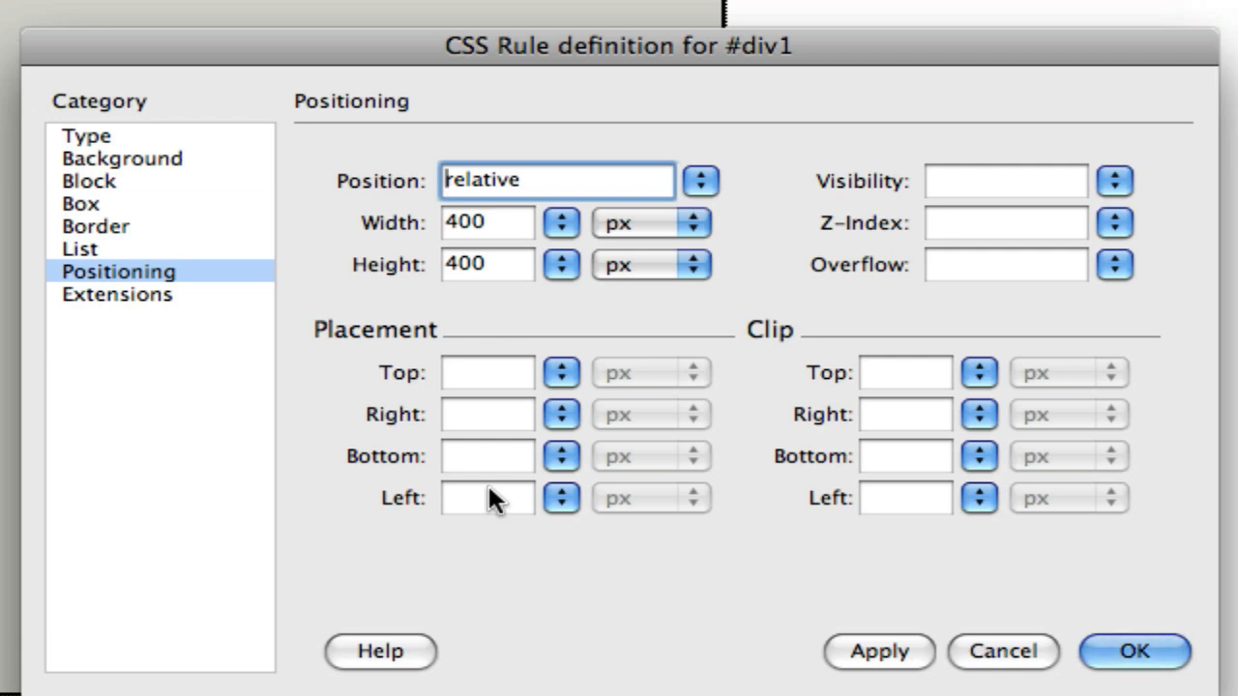
mouse_move(526, 193)
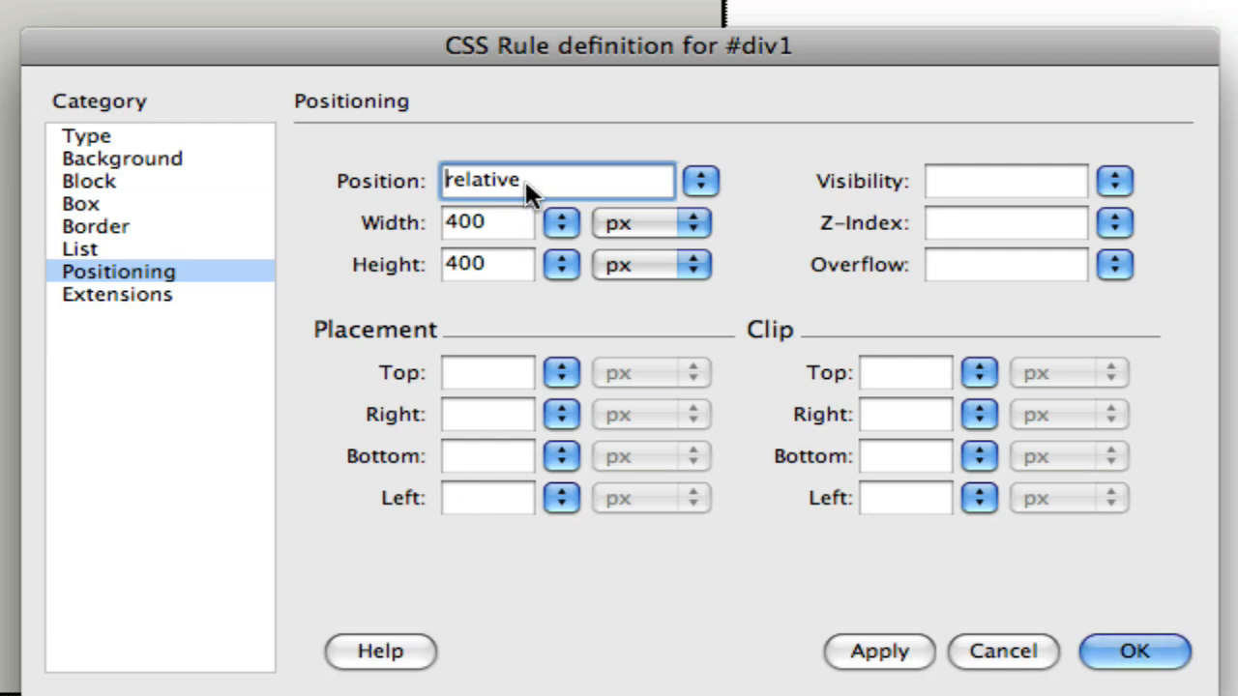
mouse_move(666, 309)
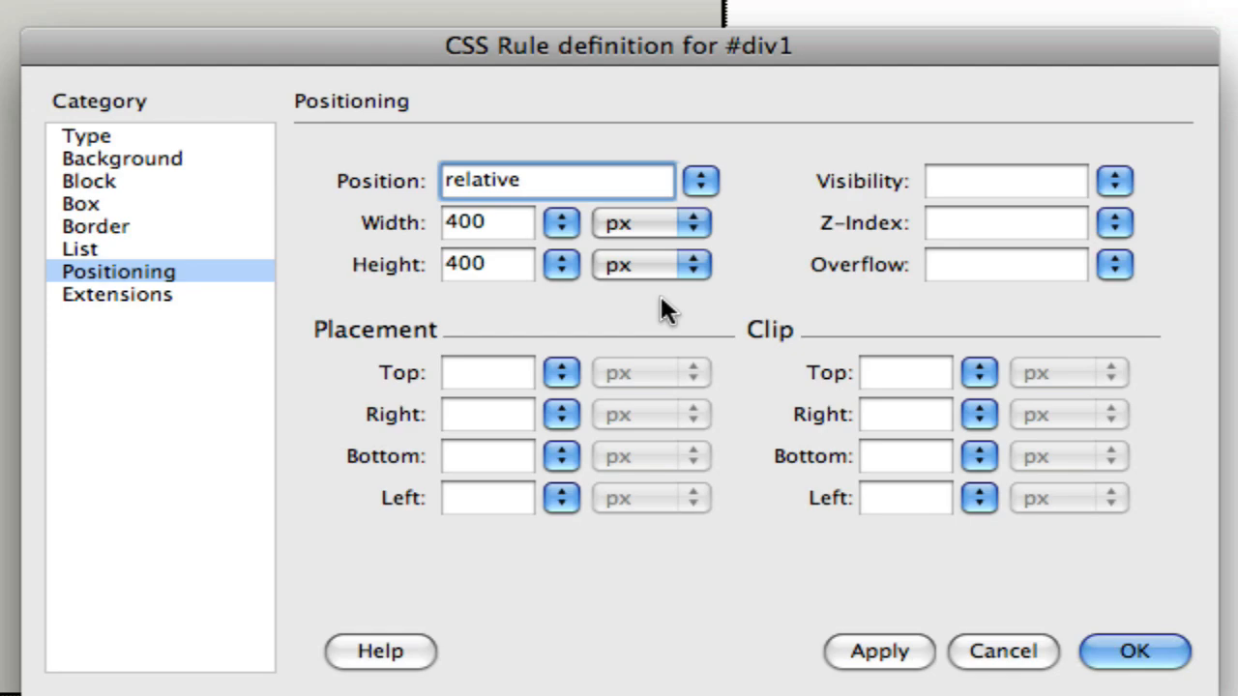
left_click(1133, 650)
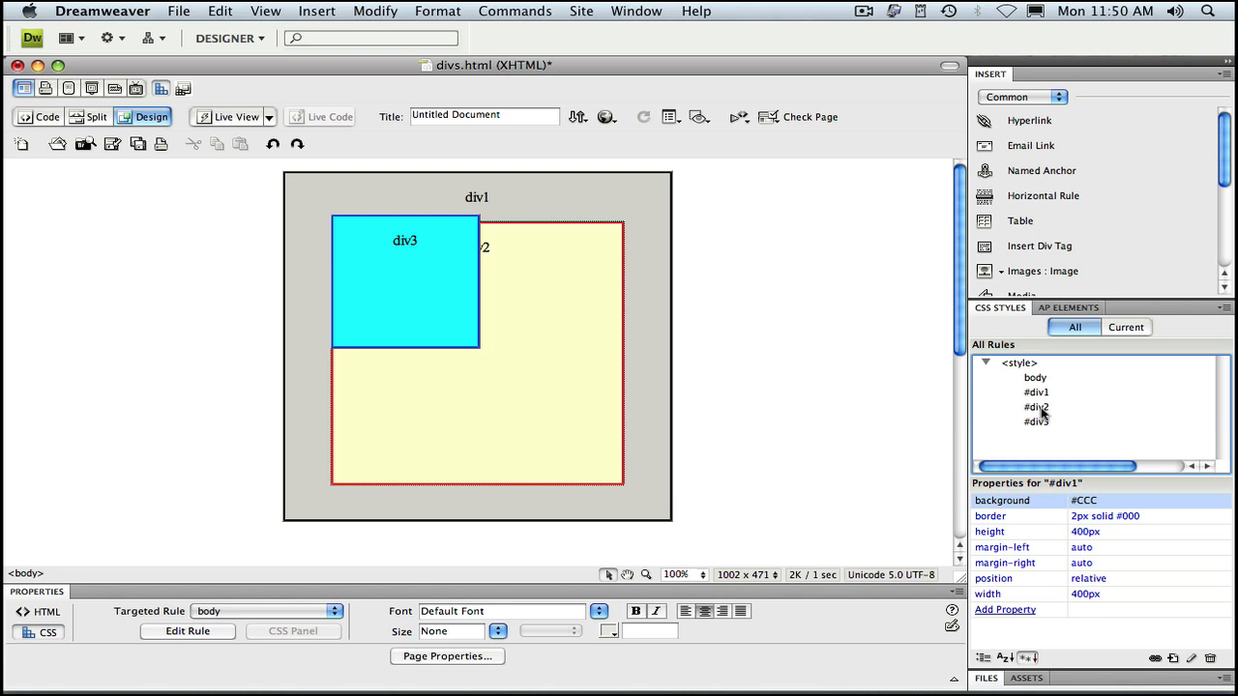
Bring up the CSS Rule definition dialog for #div2
double_click(1036, 406)
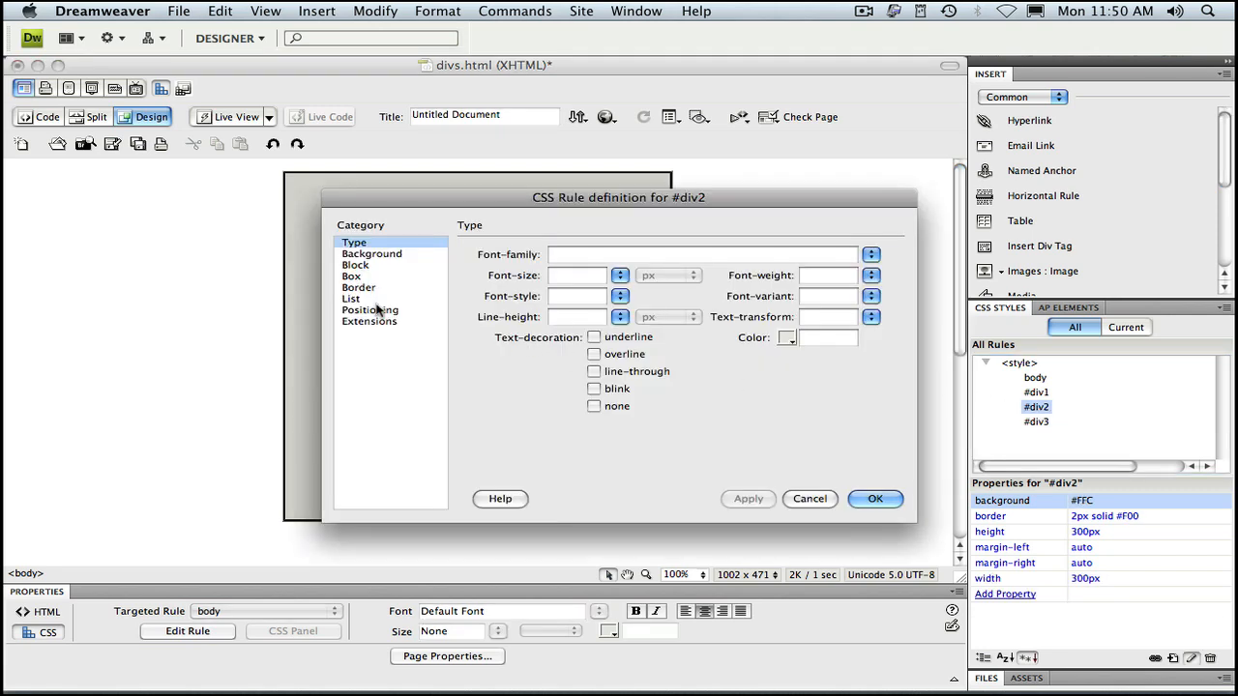
left_click(370, 310)
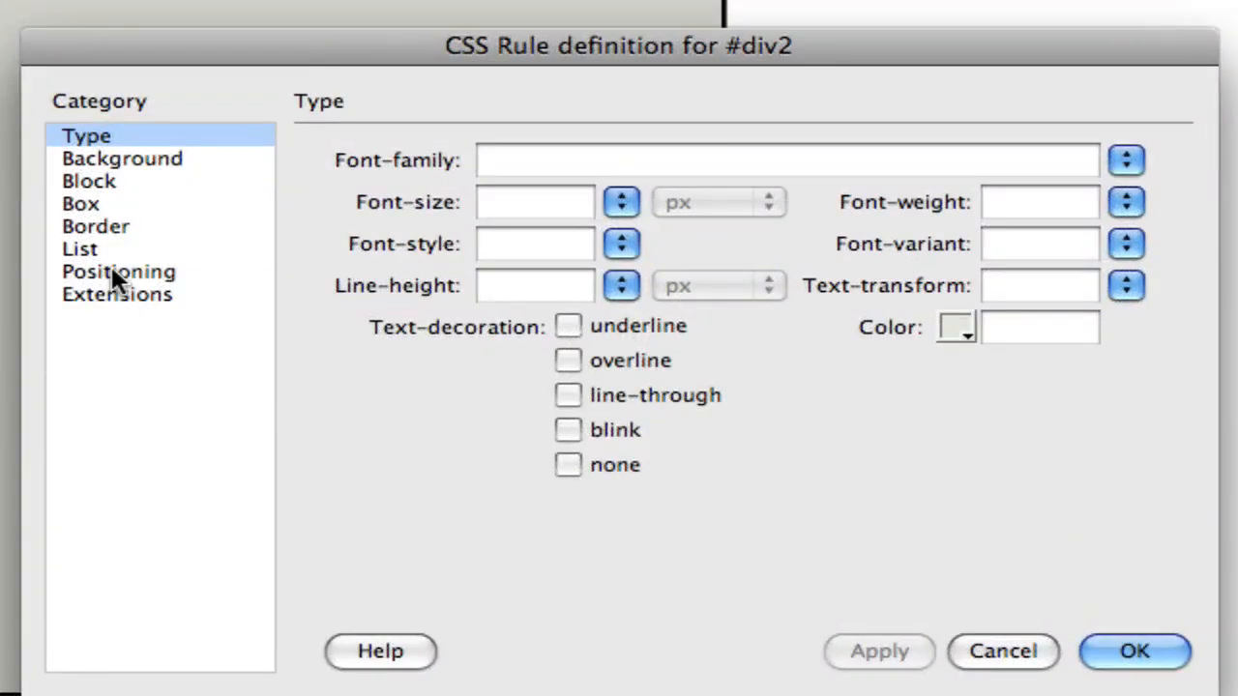
Show #div2's Positioning settings and expand the position-type list
left_click(118, 271)
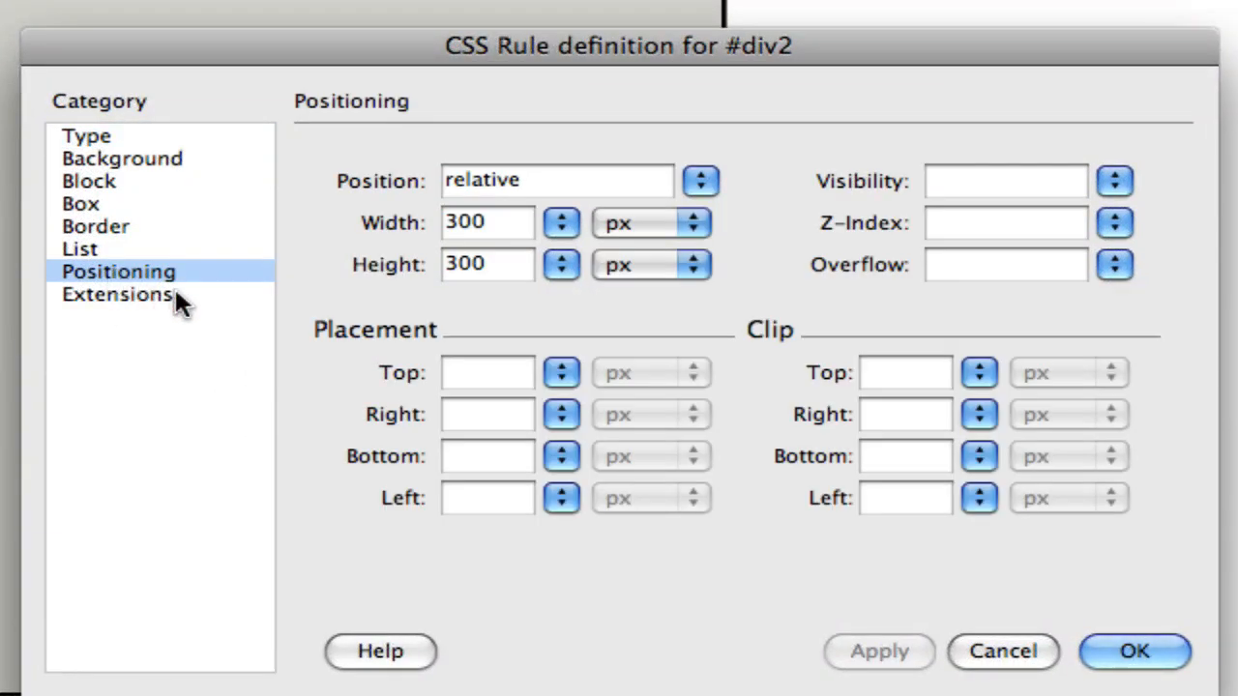
mouse_move(744, 197)
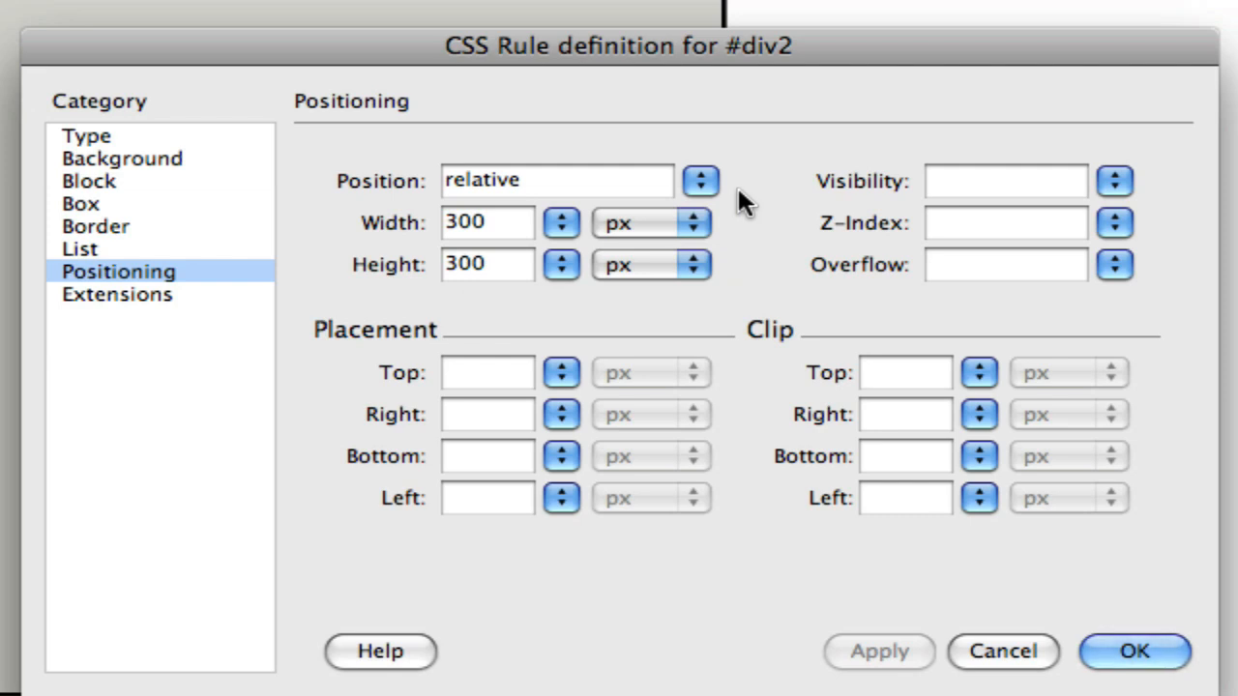
mouse_move(701, 190)
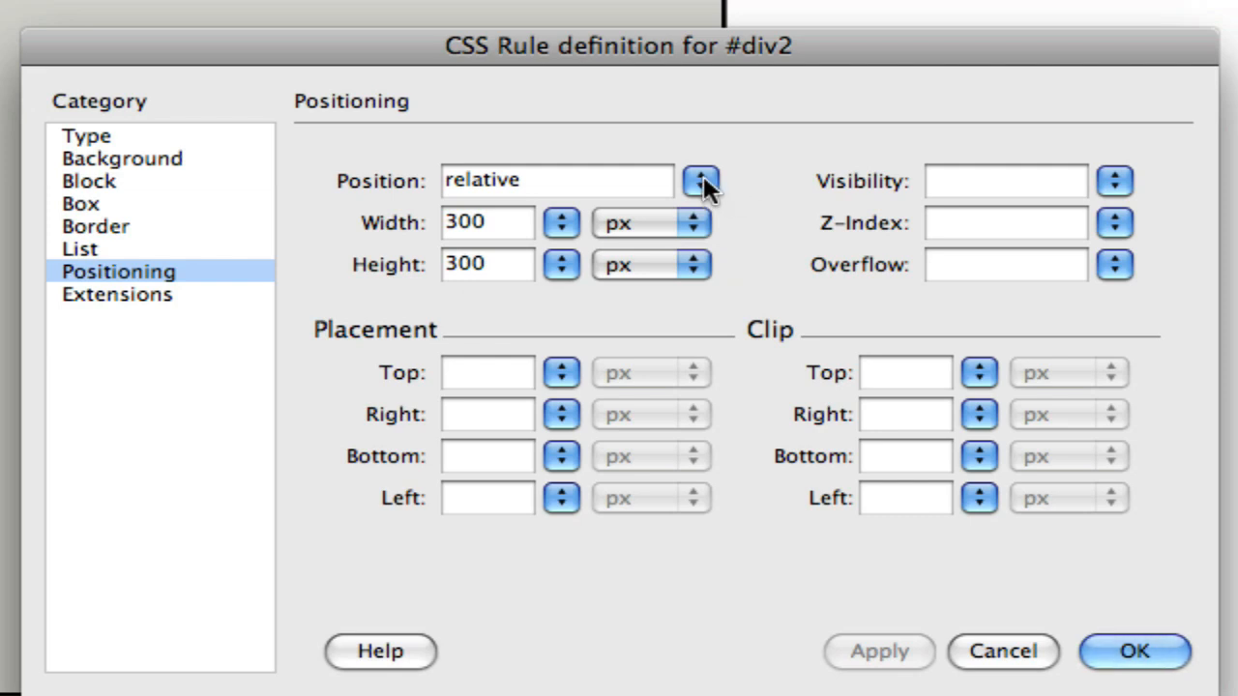
left_click(700, 181)
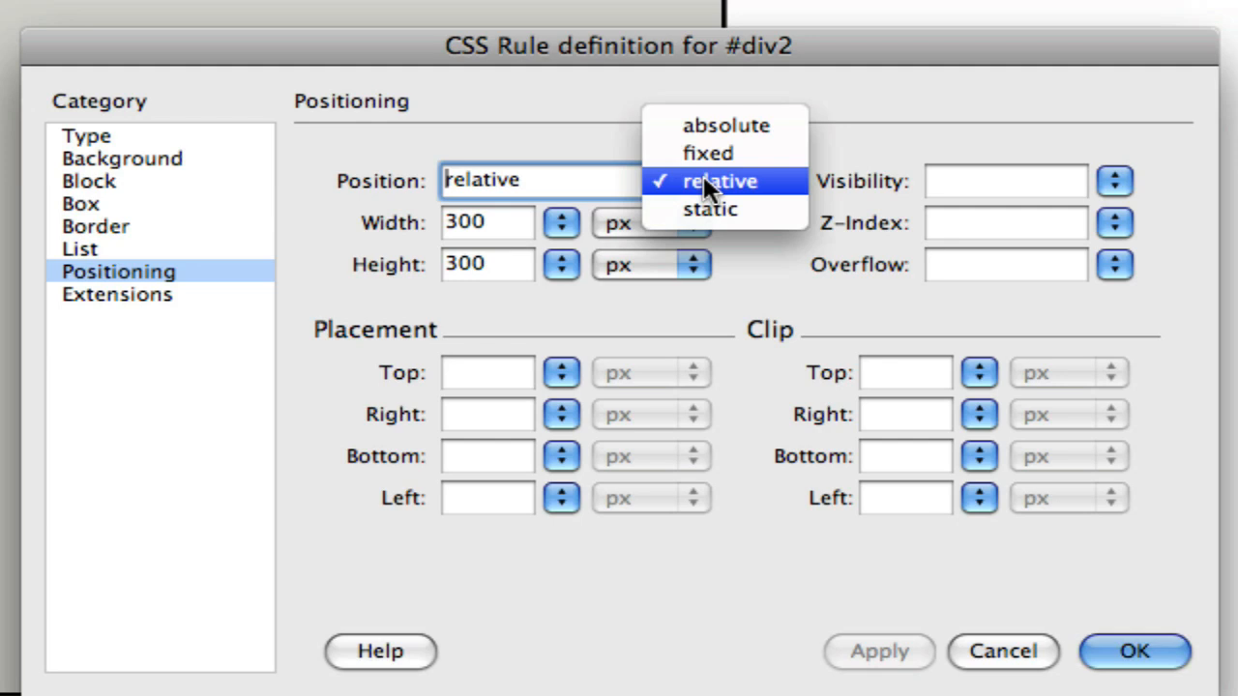
mouse_move(708, 209)
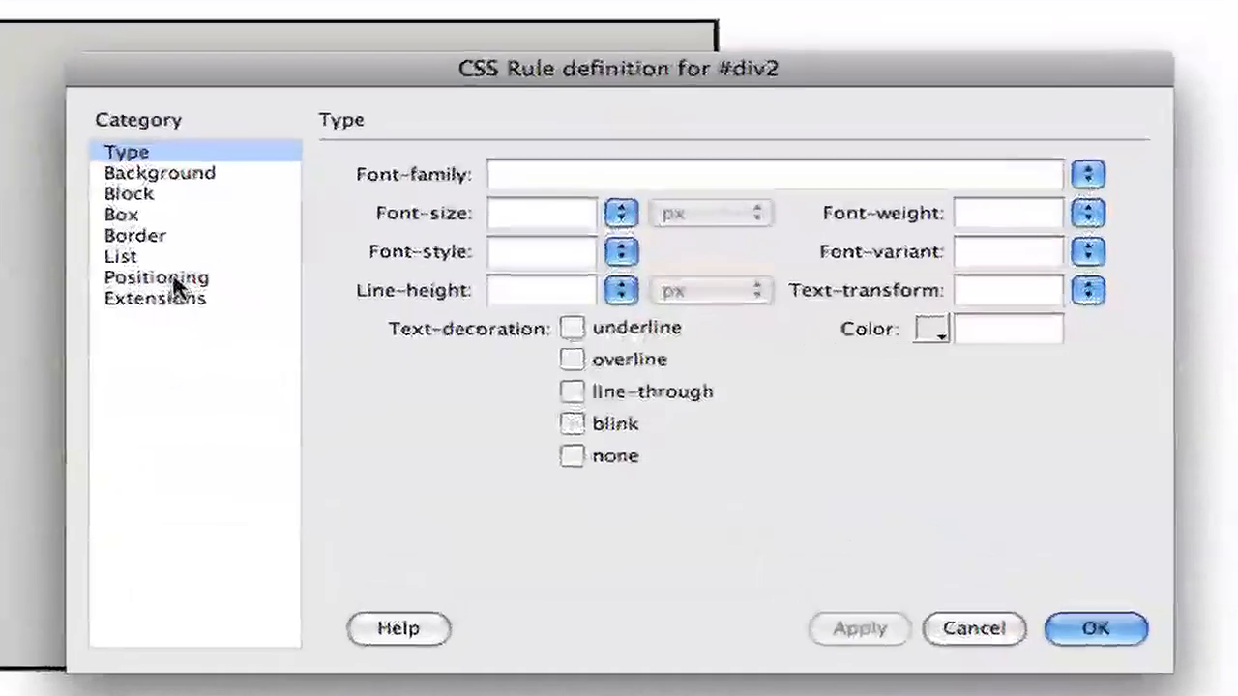
Set #div2 to fixed positioning with right 0 px and bottom 0 px and confirm
left_click(154, 277)
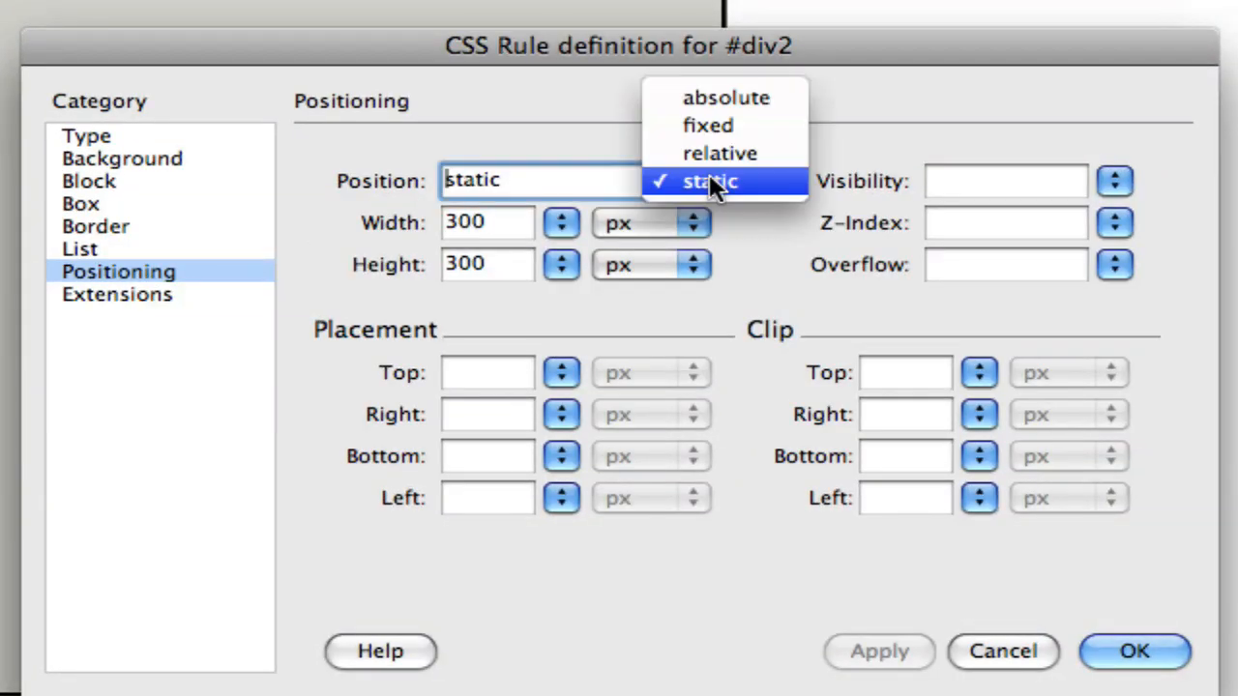
left_click(708, 124)
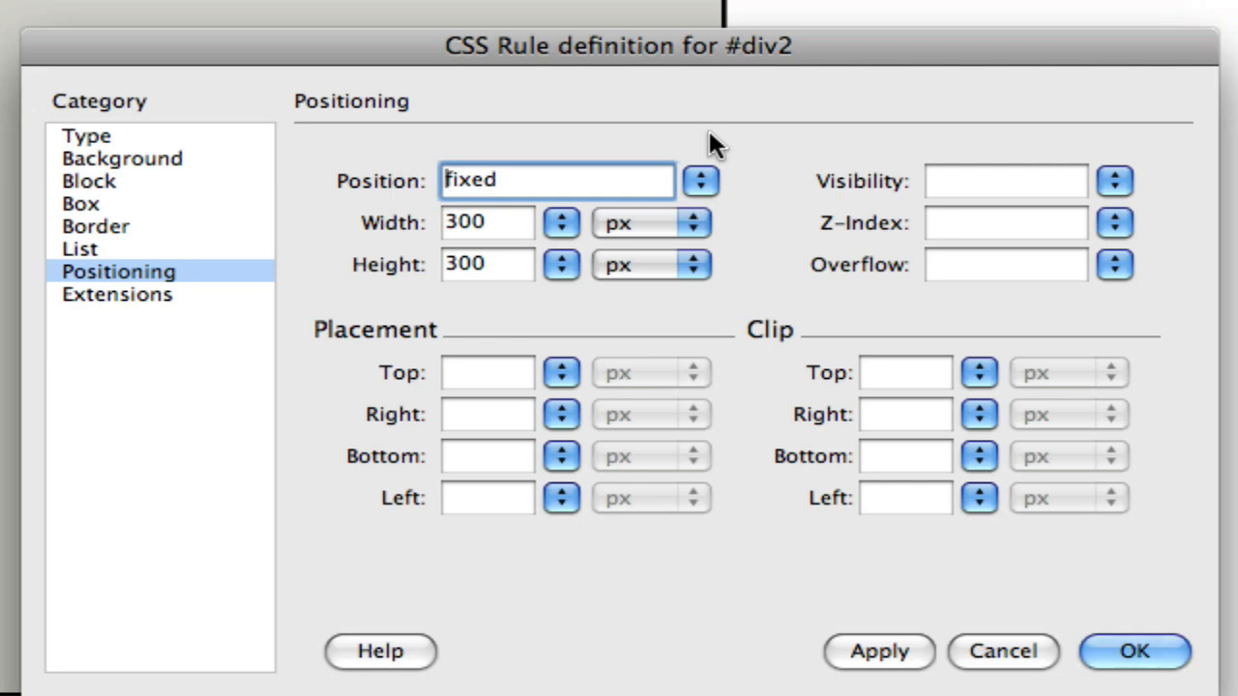
left_click(488, 414)
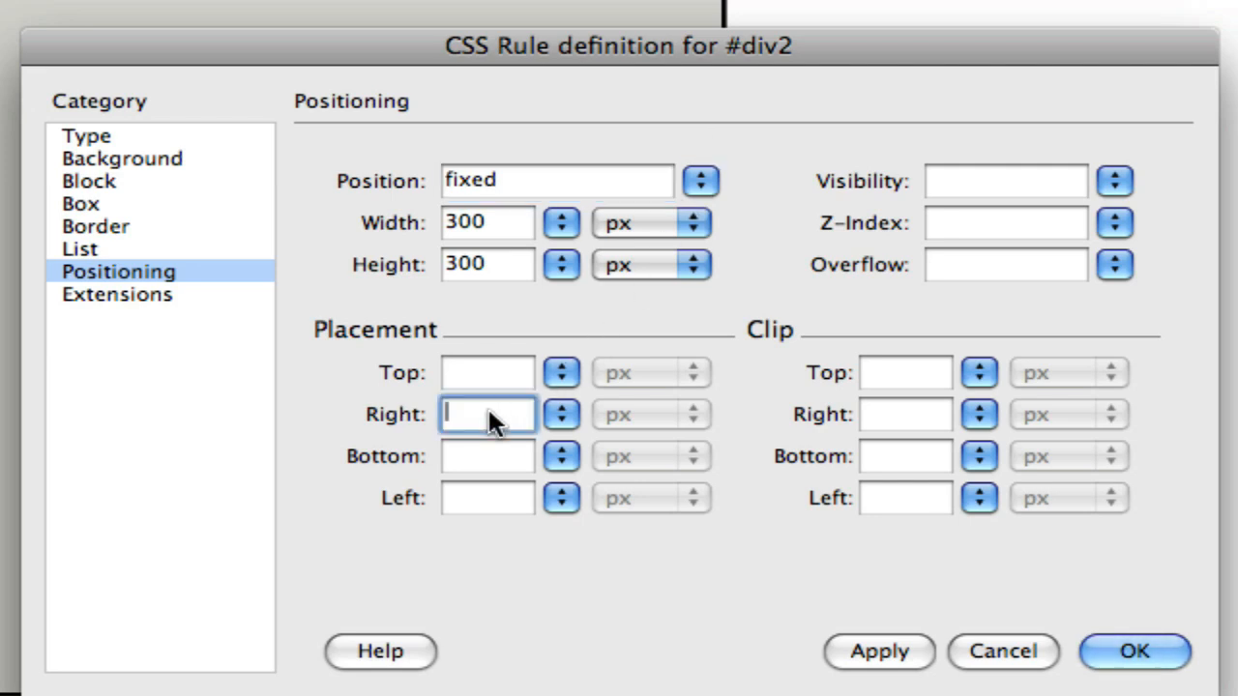
type("0")
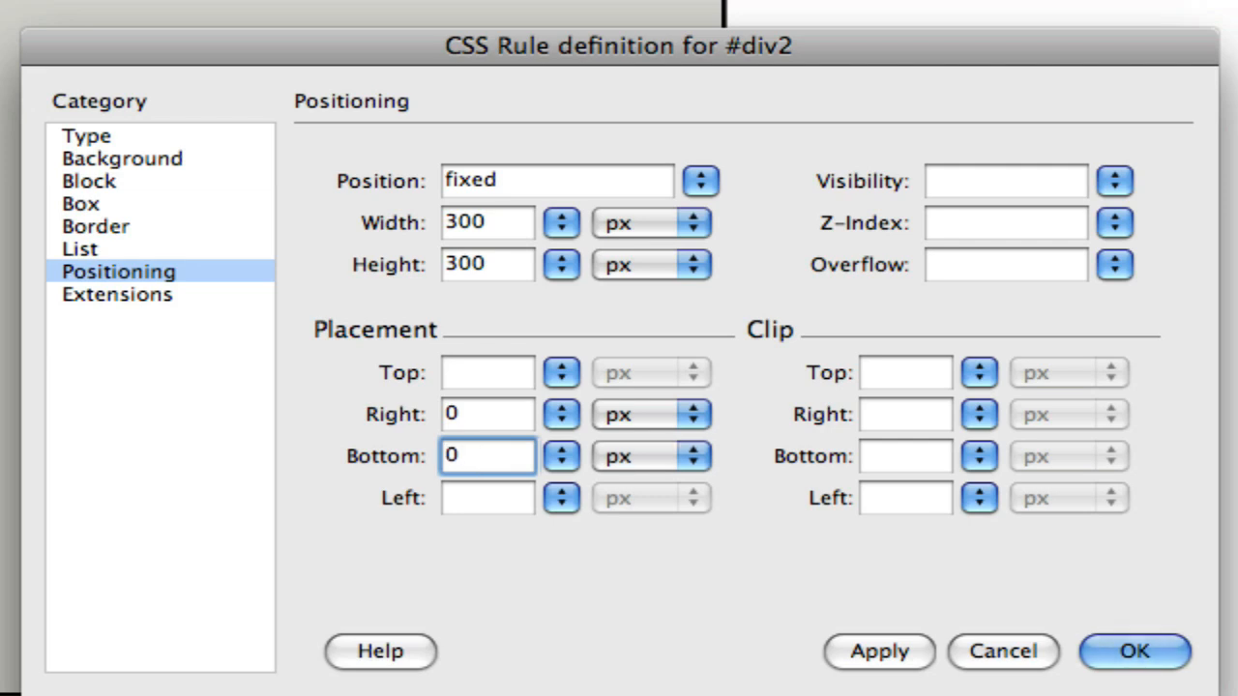
left_click(1134, 650)
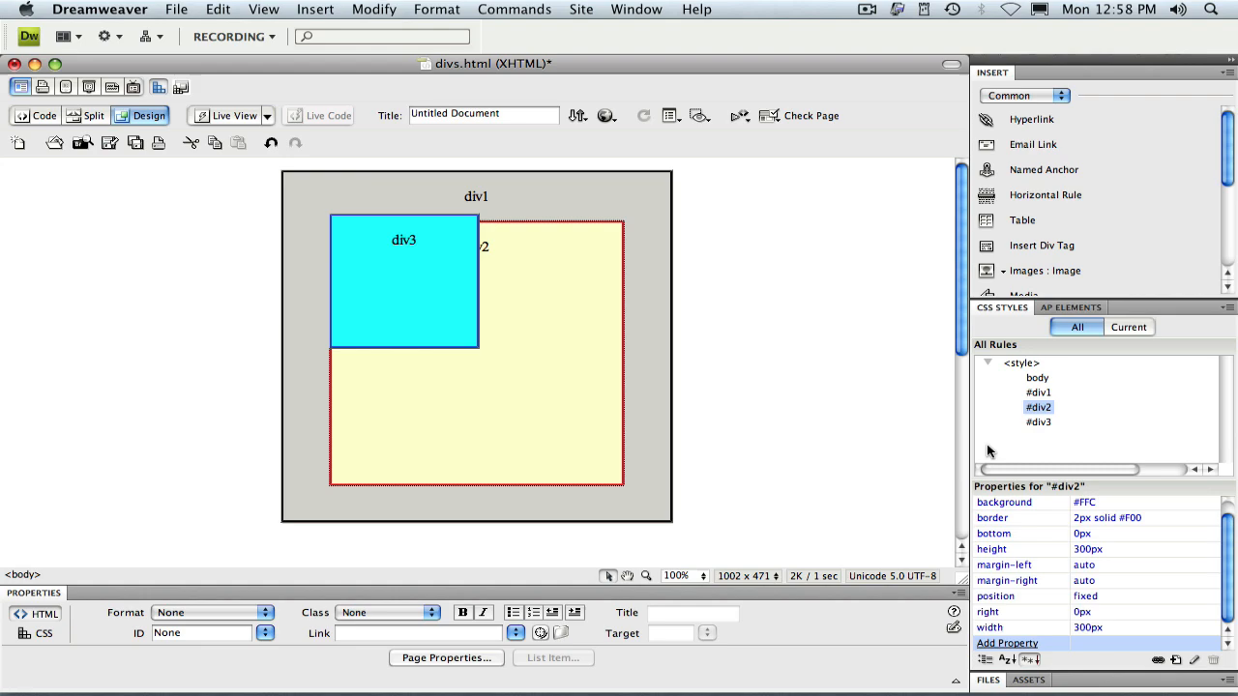
Switch to Live View to see div2, holding div3, pinned to the window's lower-right corner
left_click(232, 116)
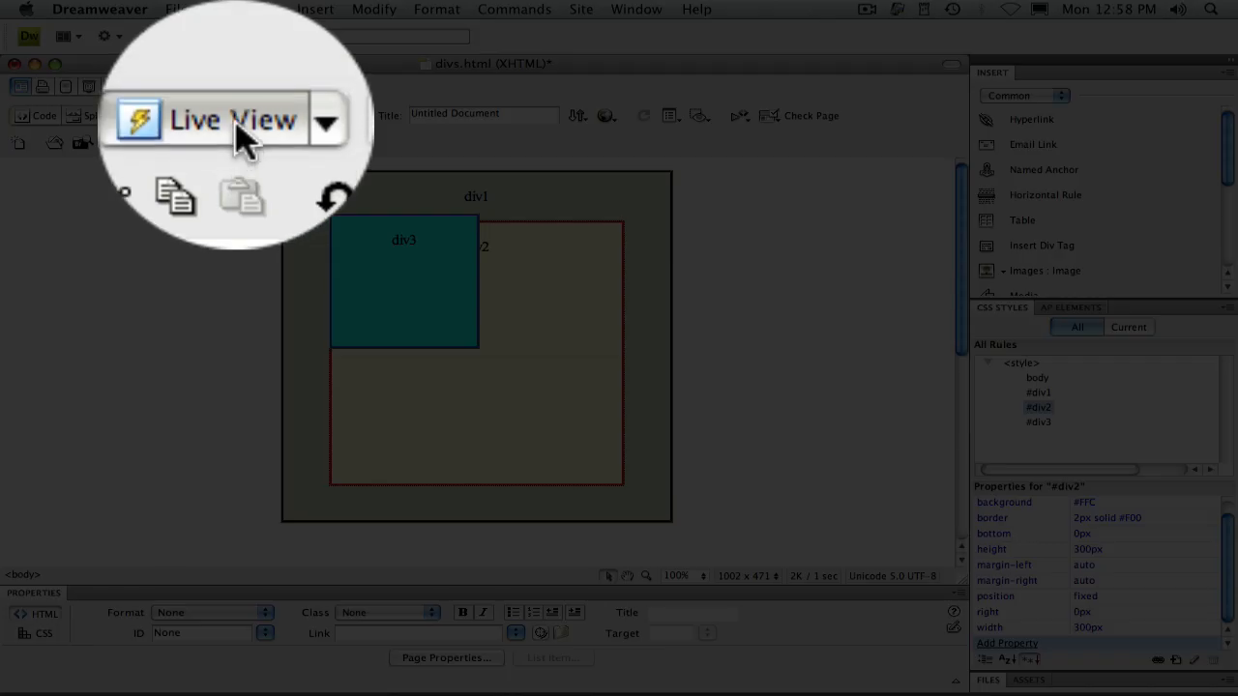
left_click(232, 120)
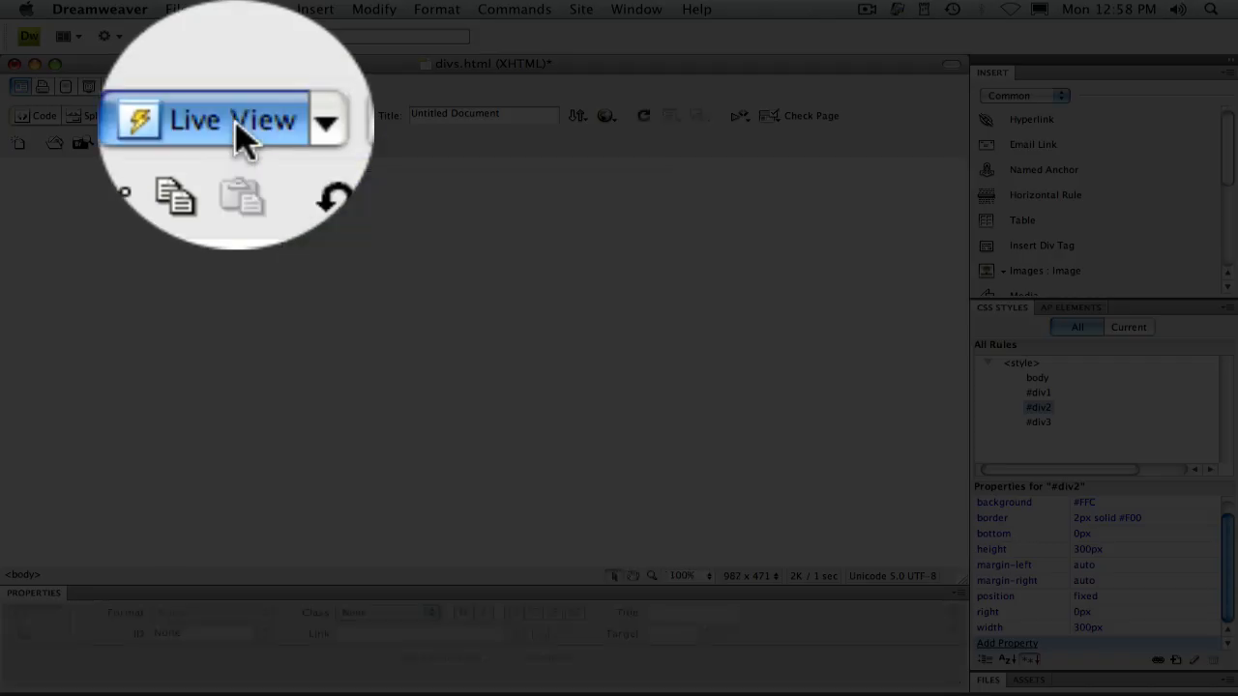
left_click(228, 116)
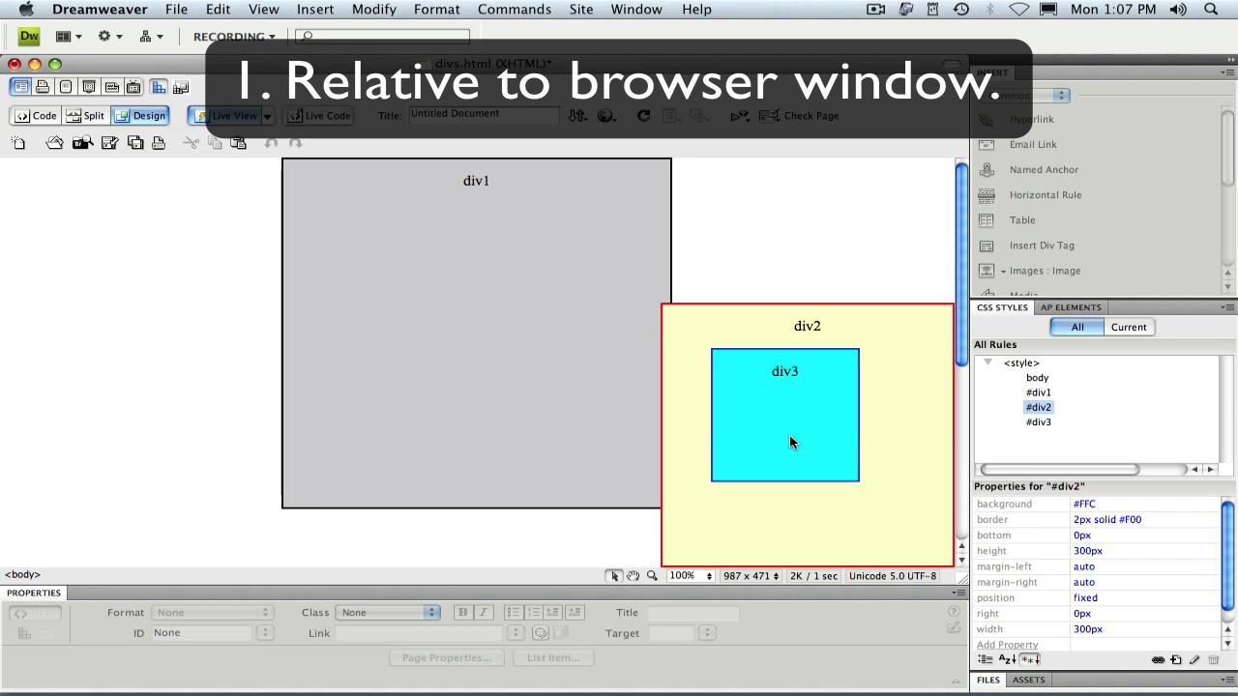
mouse_move(983, 328)
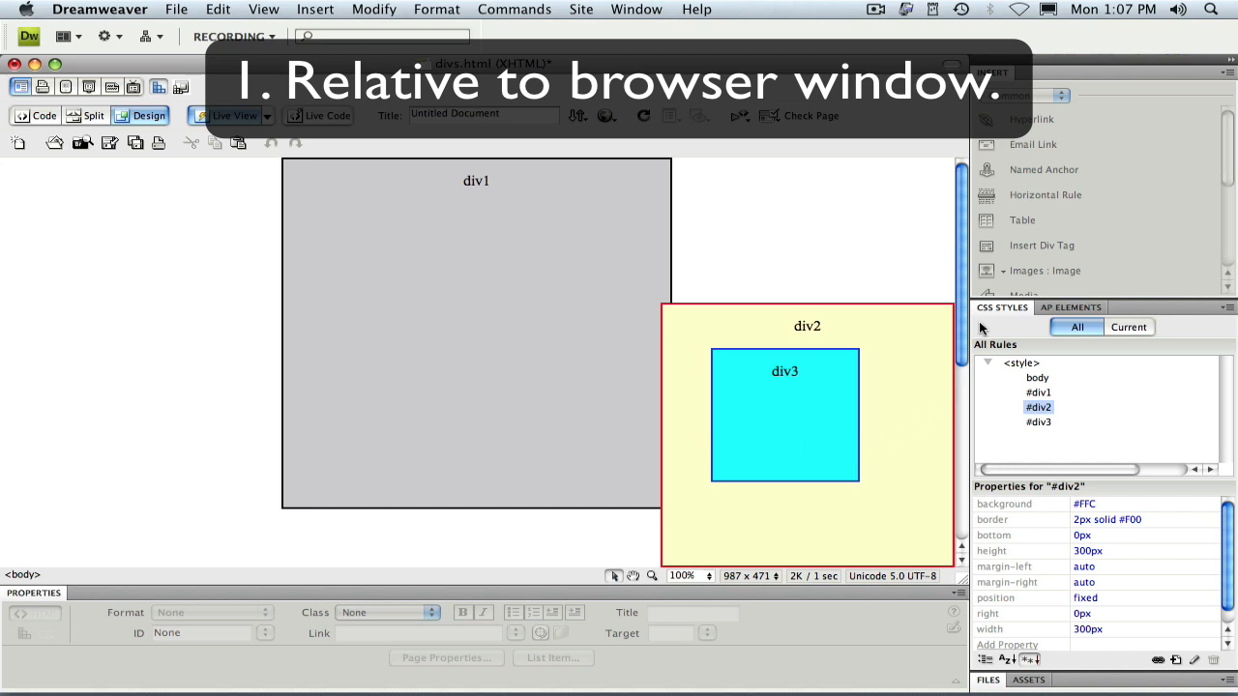